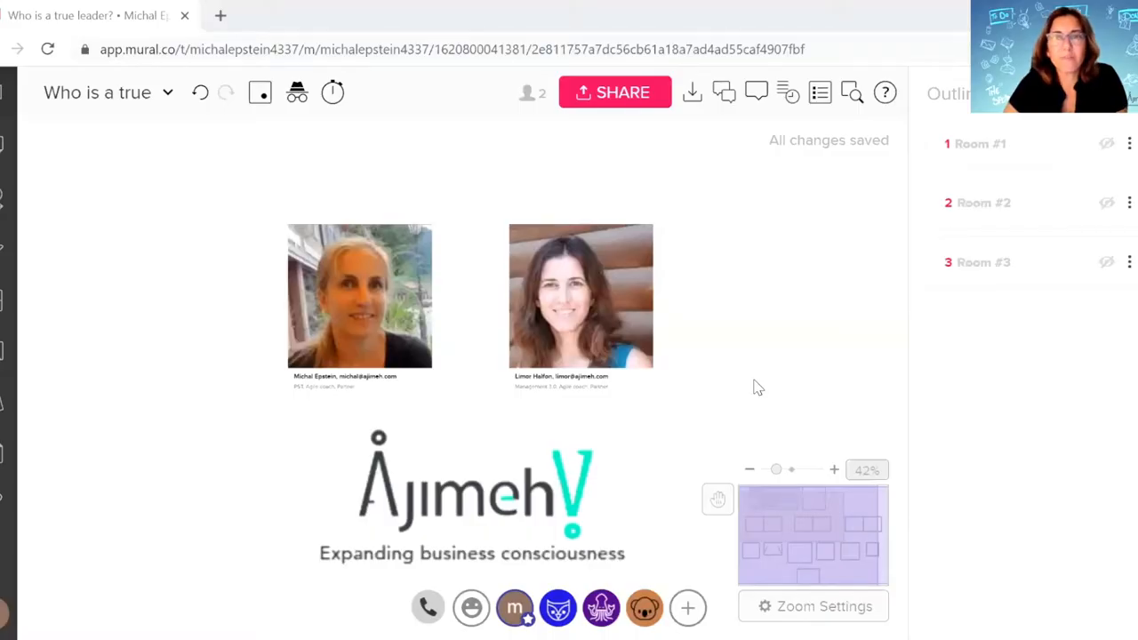
mouse_move(827, 330)
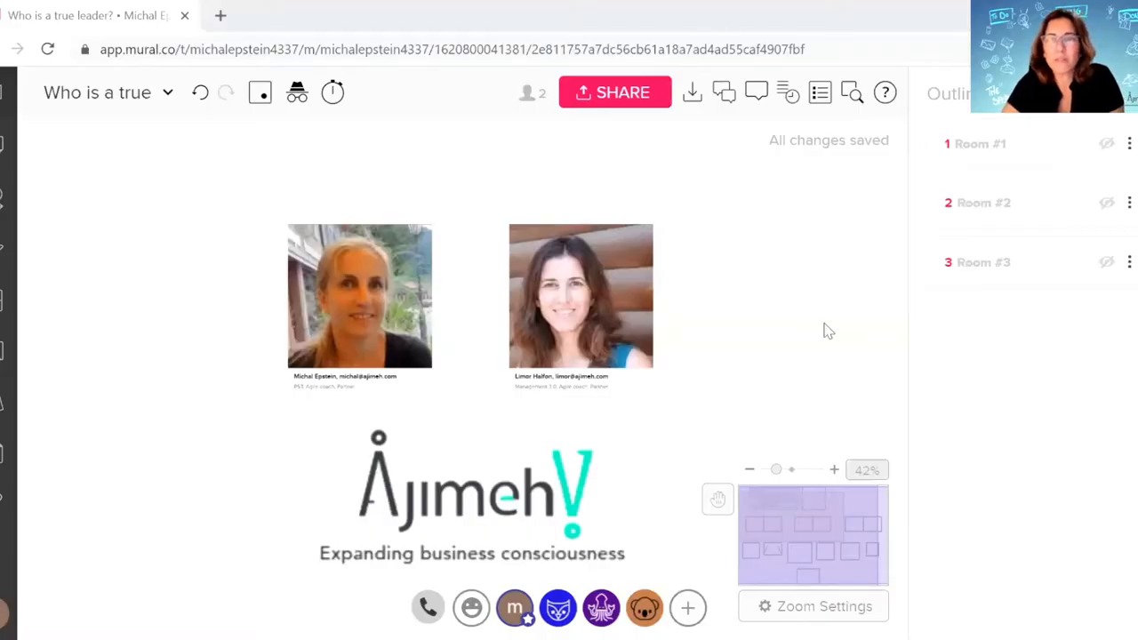
mouse_move(765, 261)
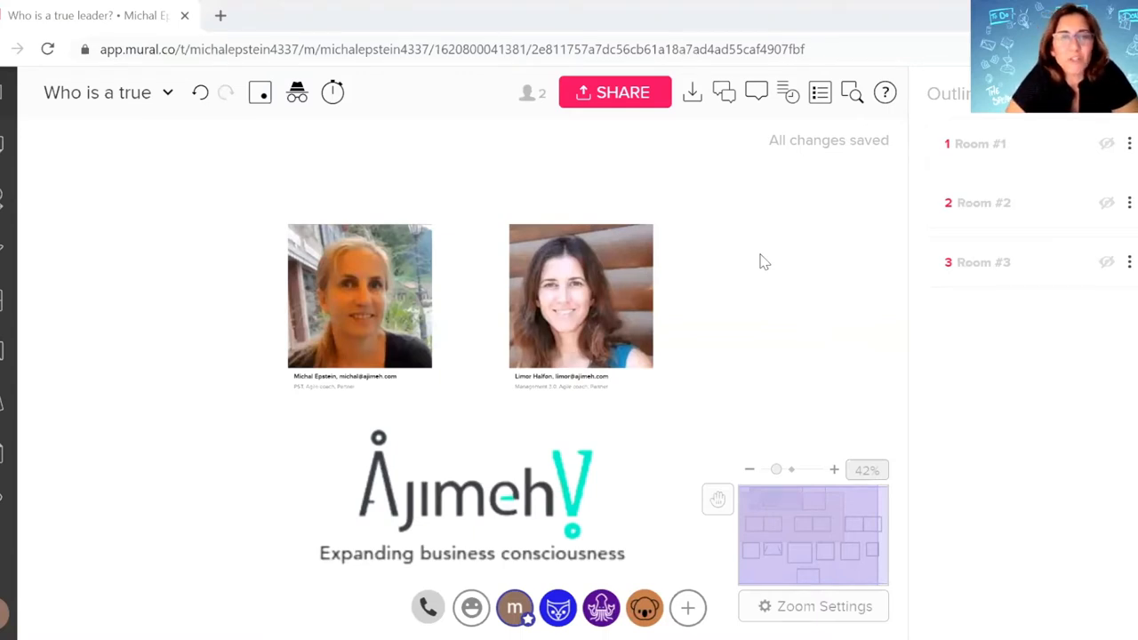
mouse_move(754, 274)
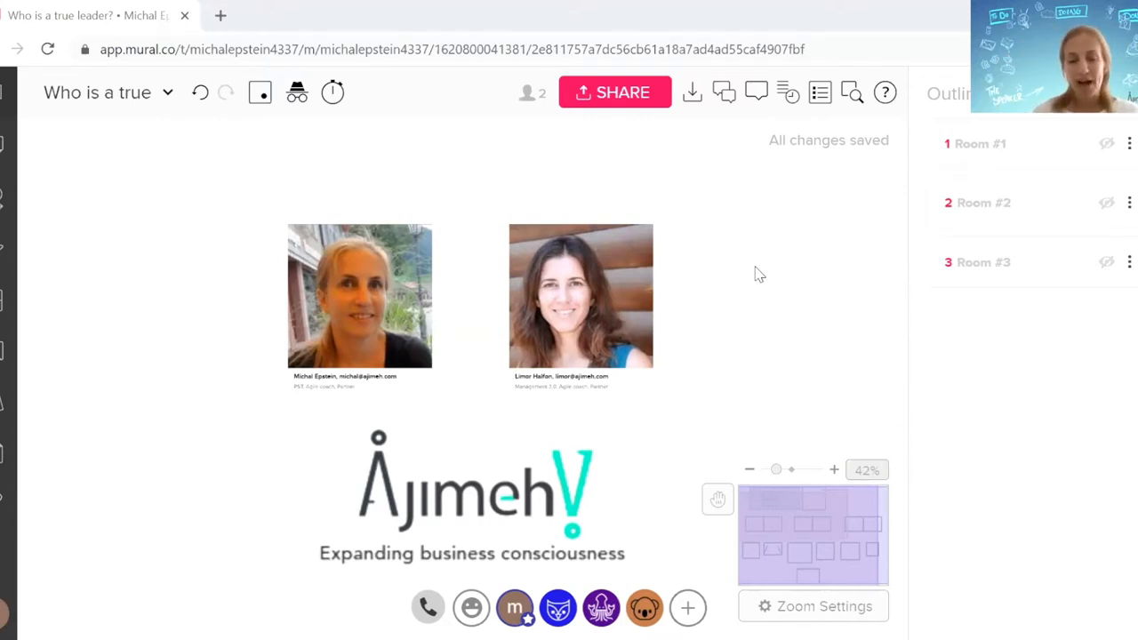
mouse_move(683, 188)
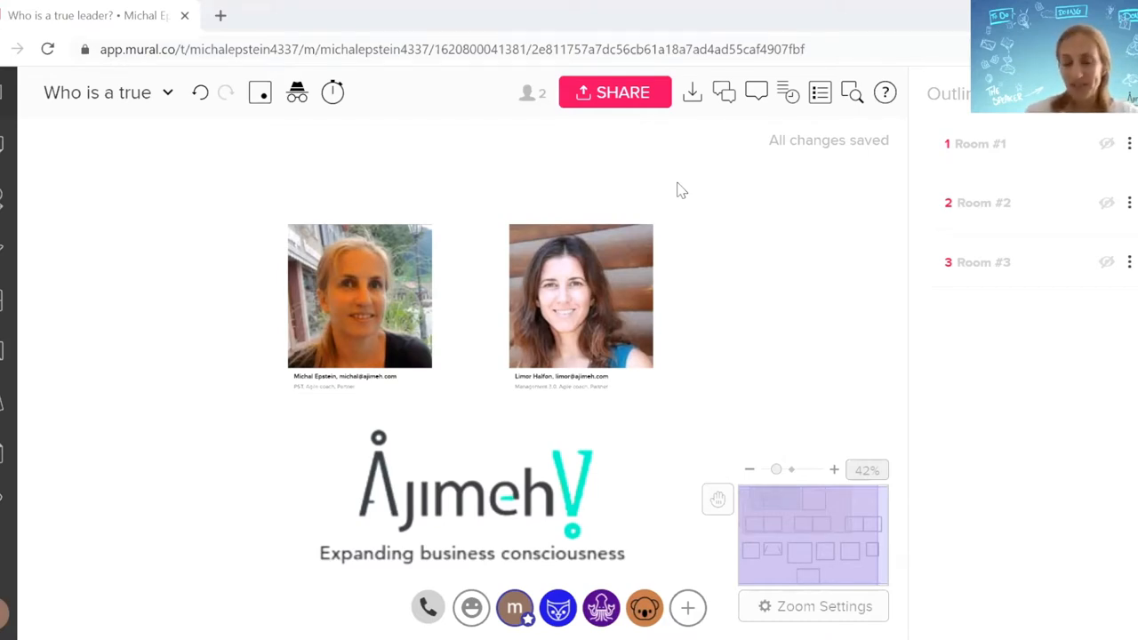
mouse_move(648, 203)
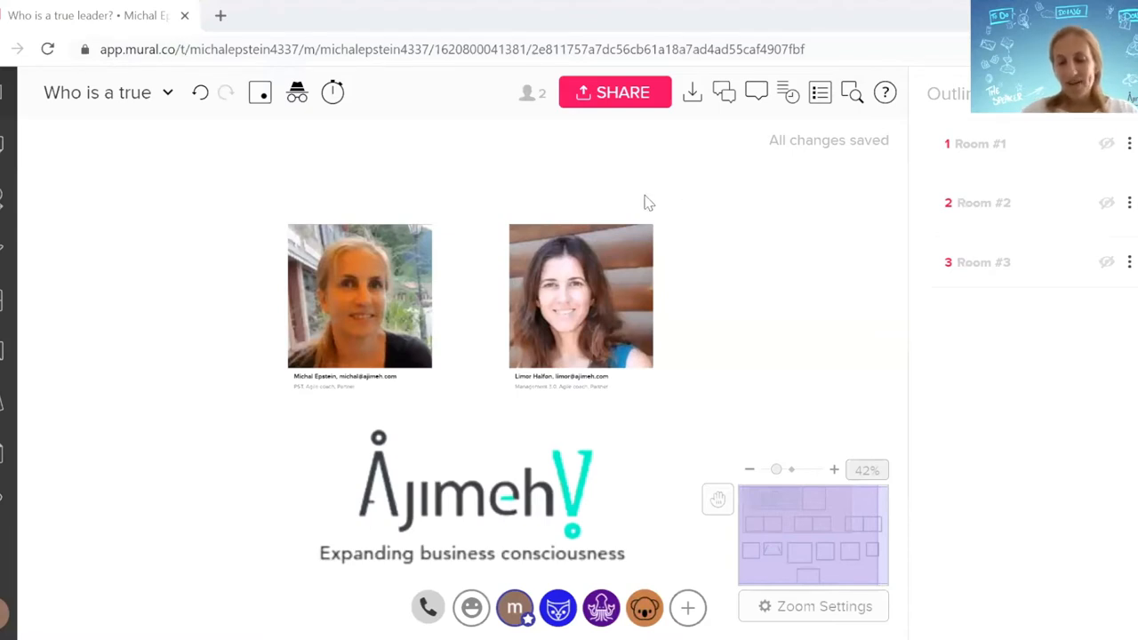
Scroll the canvas to the blue 'Job description for a true leader' frame with the Wanted Leader picture.
scroll(down, 3)
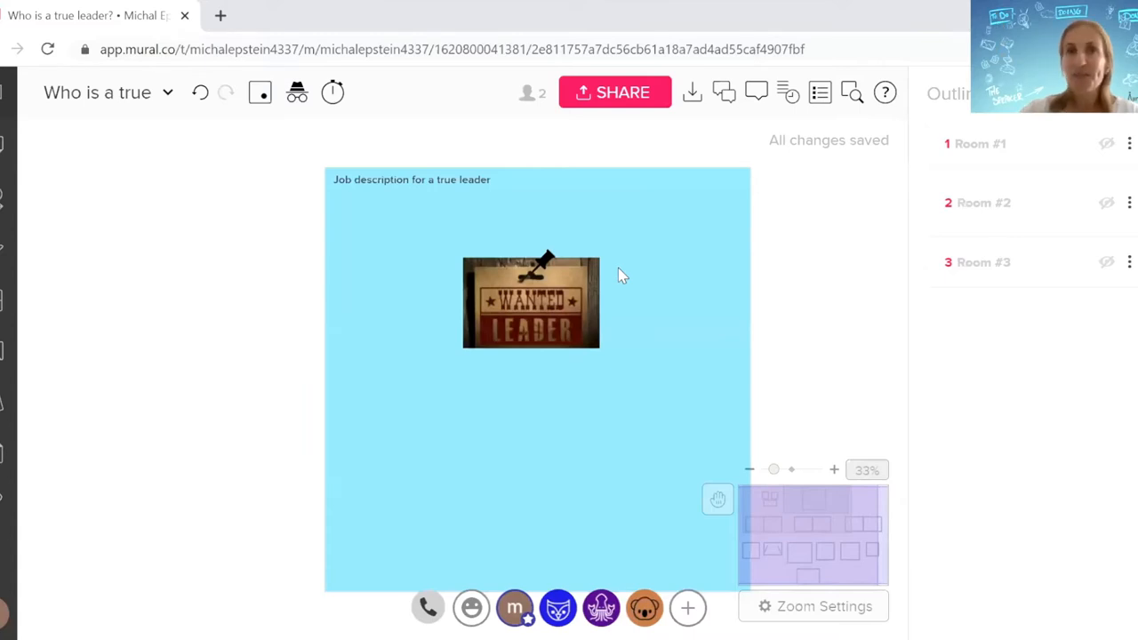
mouse_move(326, 293)
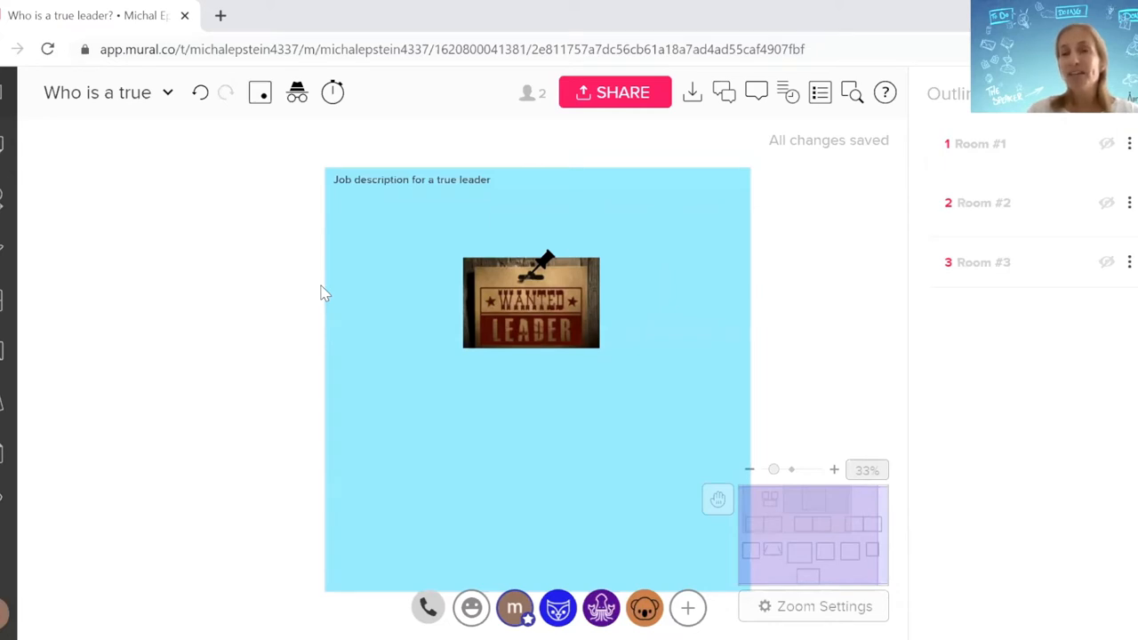
mouse_move(619, 416)
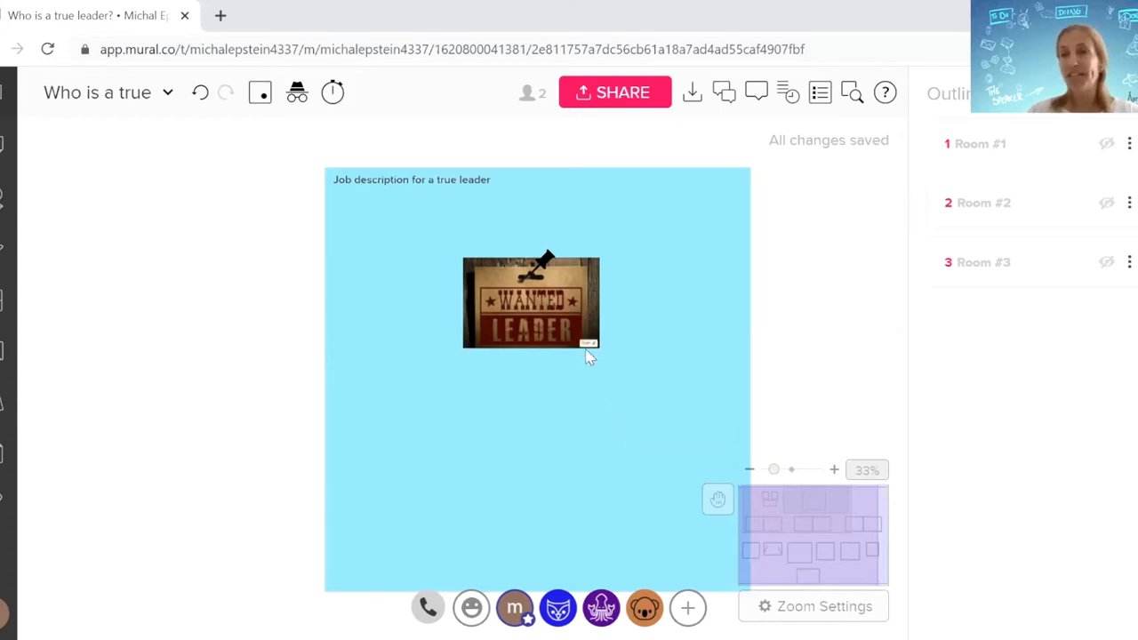
mouse_move(622, 356)
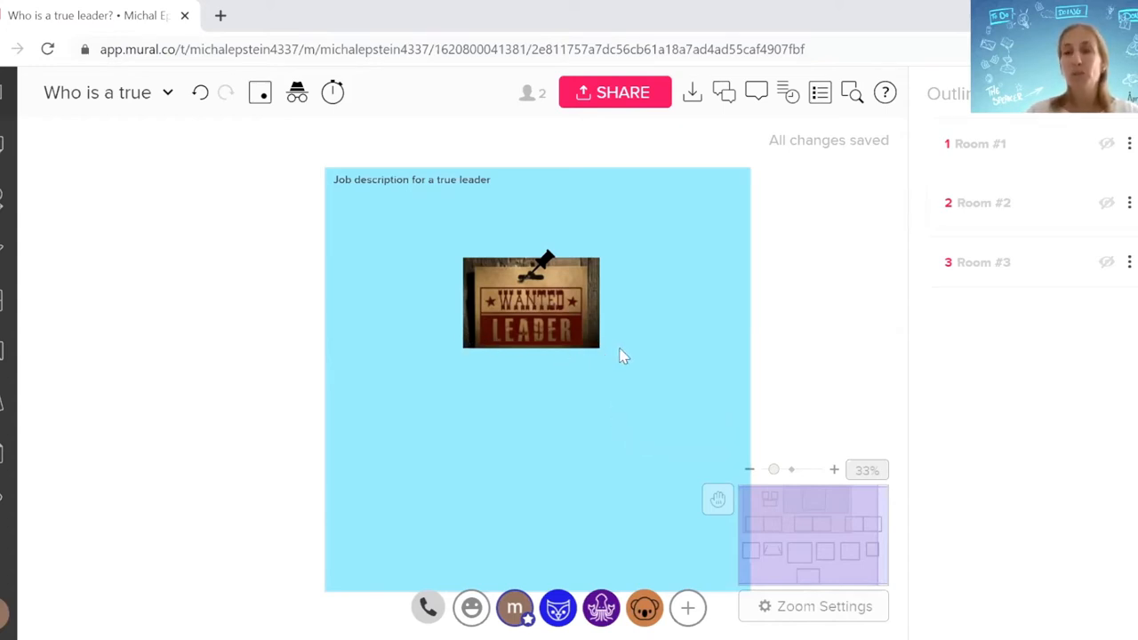
mouse_move(925, 252)
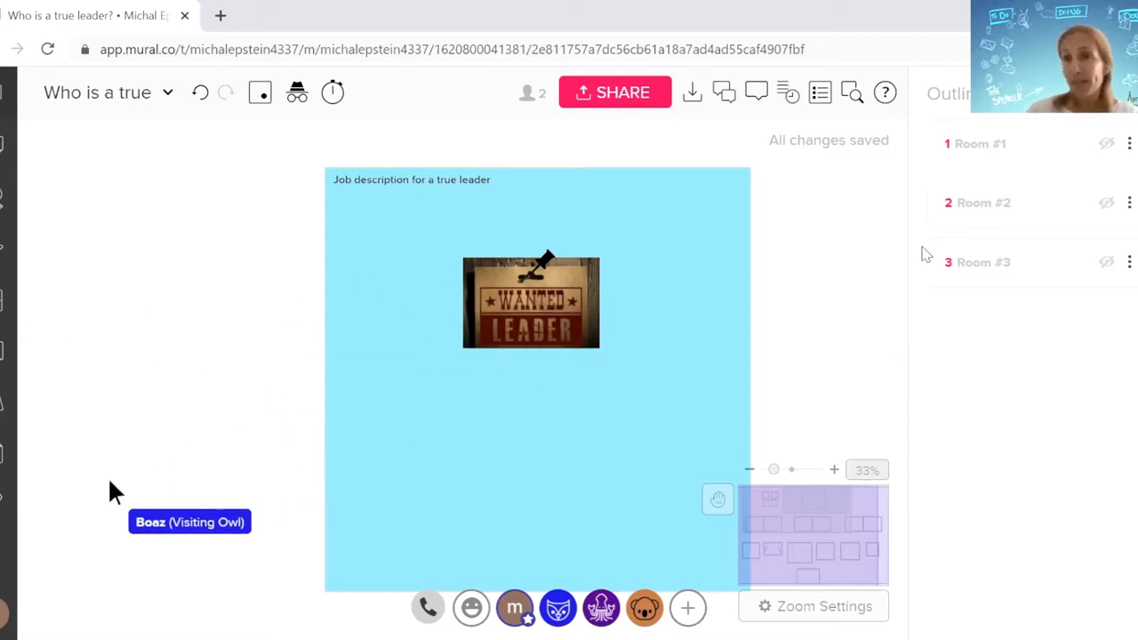
mouse_move(640, 402)
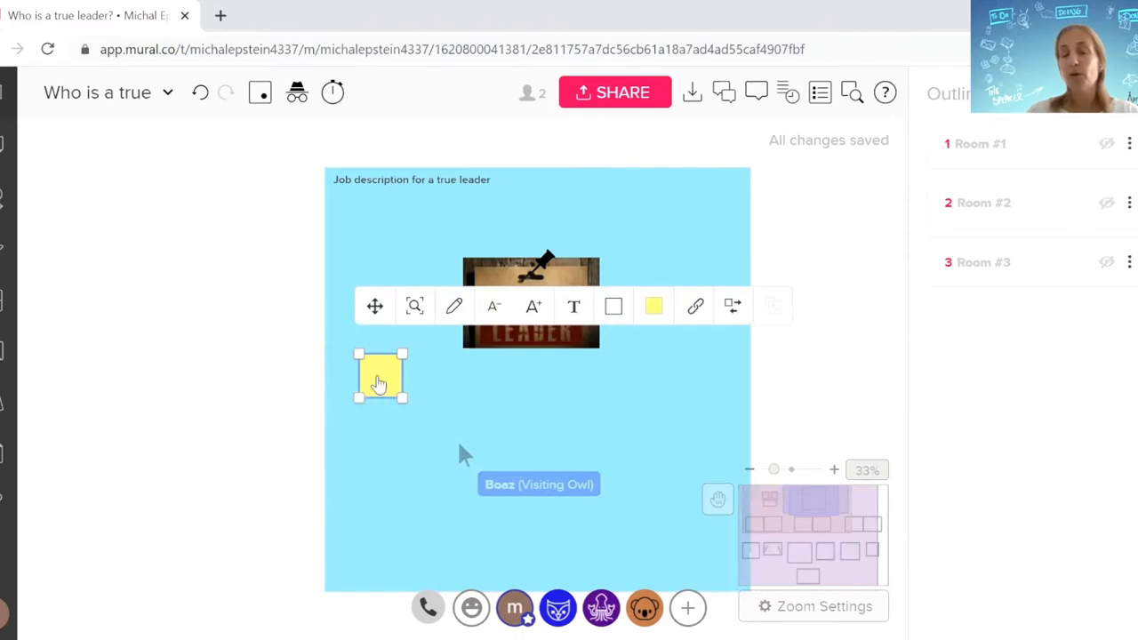
mouse_move(214, 409)
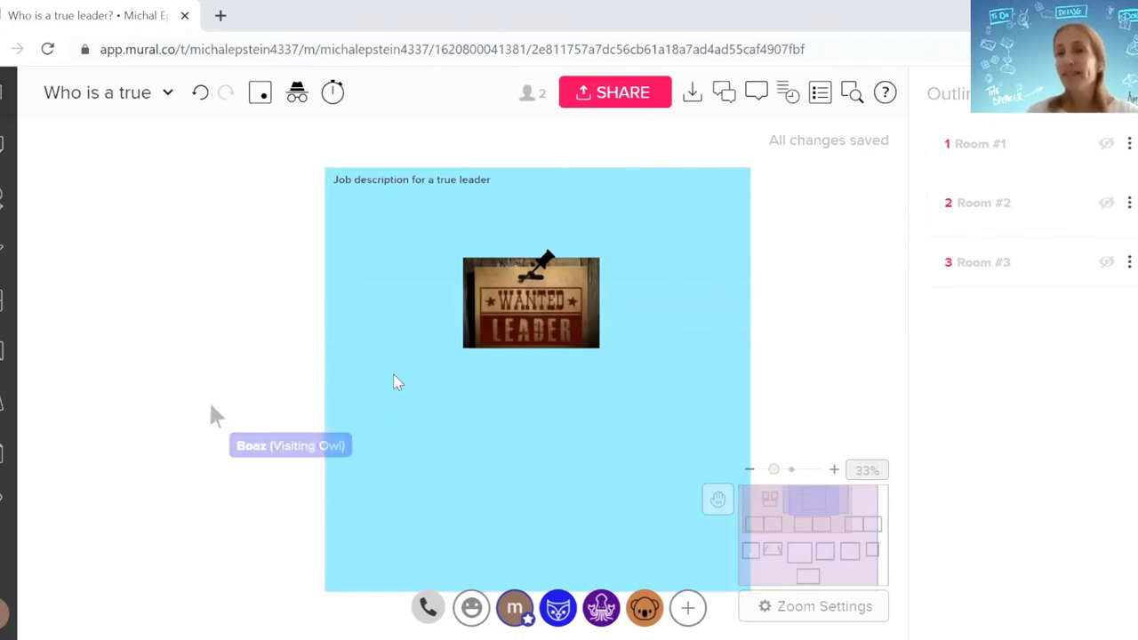
mouse_move(655, 115)
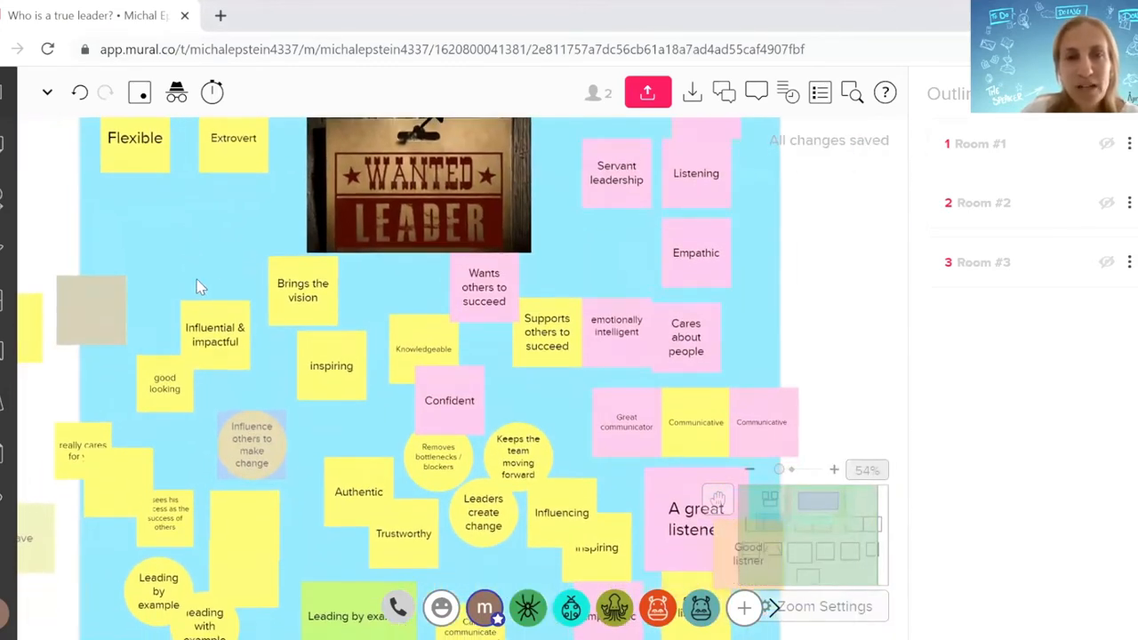
Zoom out to show the whole job description frame covered with leader-trait sticky notes.
scroll(down, 3)
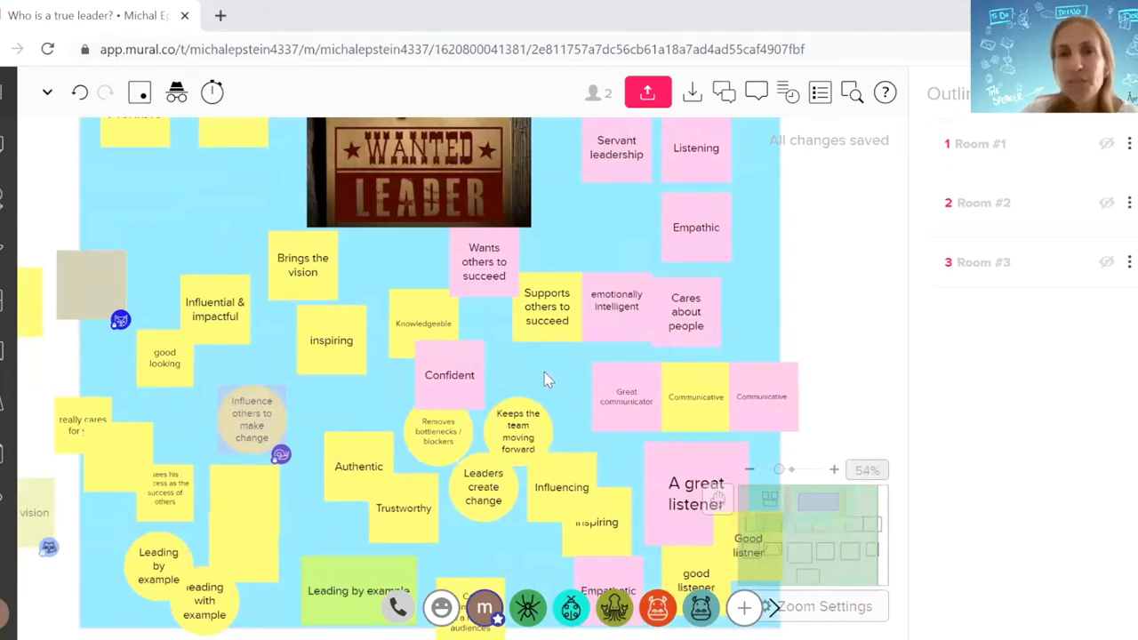
scroll(down, 3)
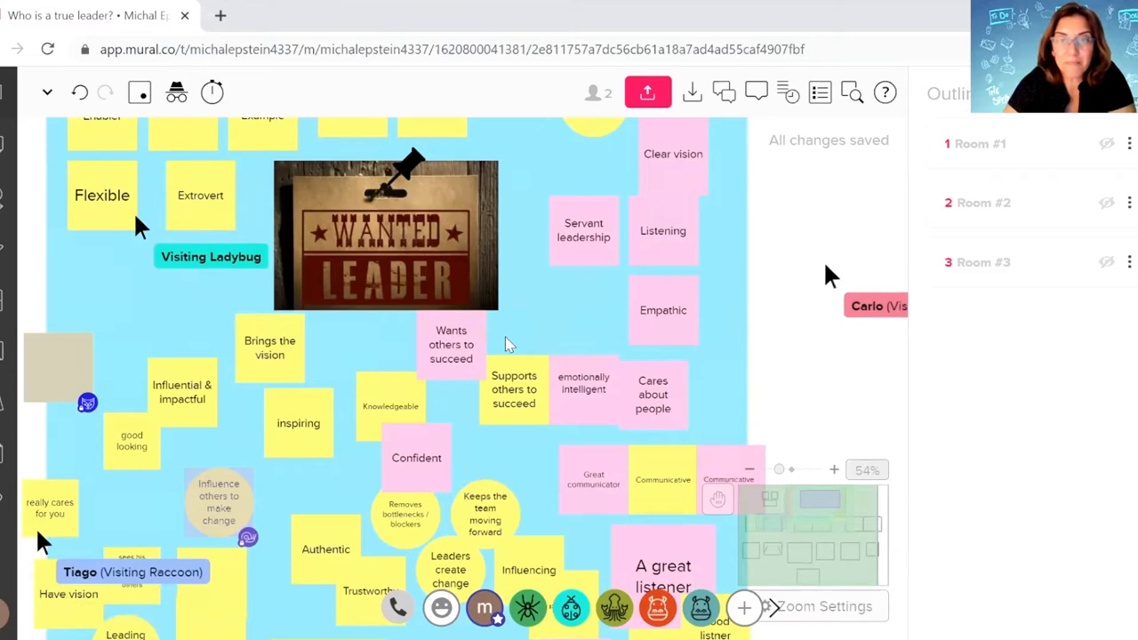
click(751, 470)
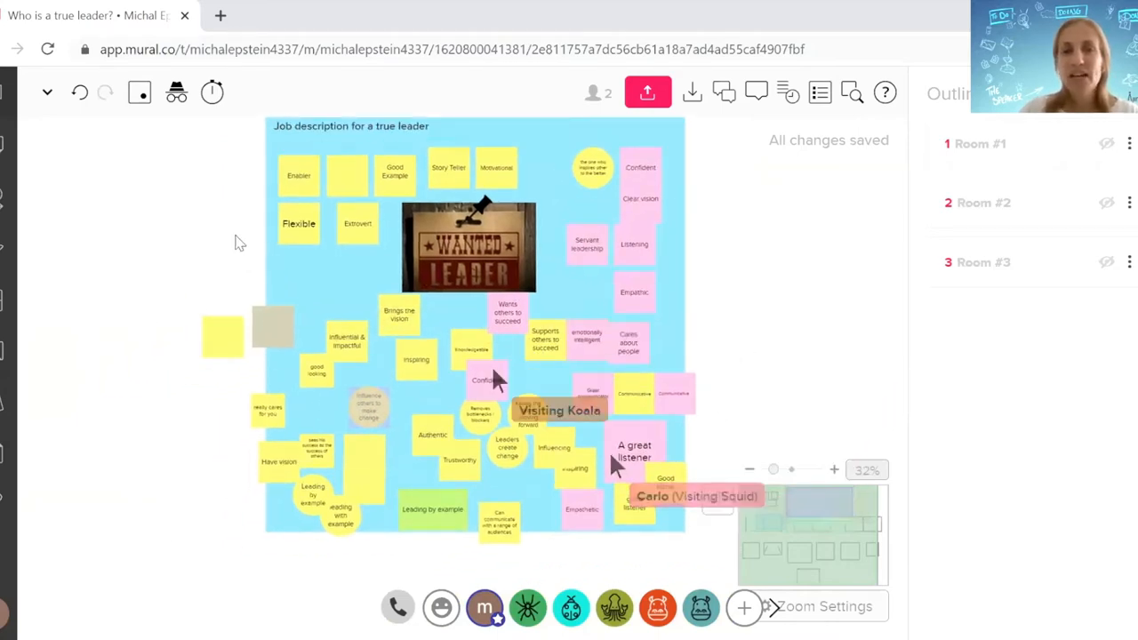
Scroll down to the Room #2 area with Role and Day 2 Day Activity headings.
scroll(down, 3)
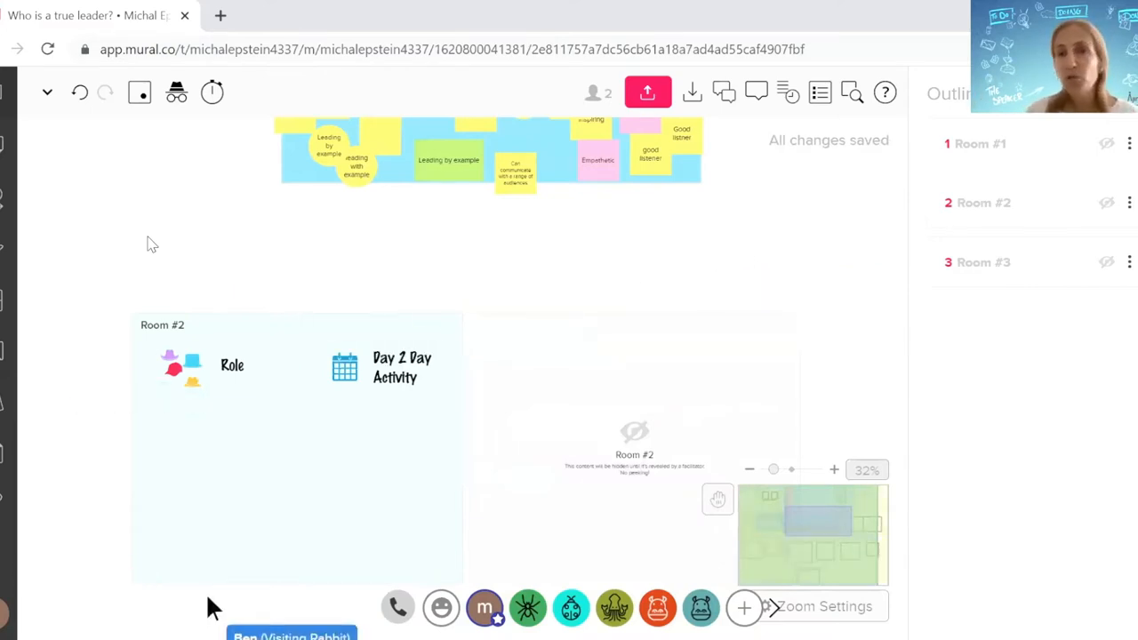
mouse_move(28, 566)
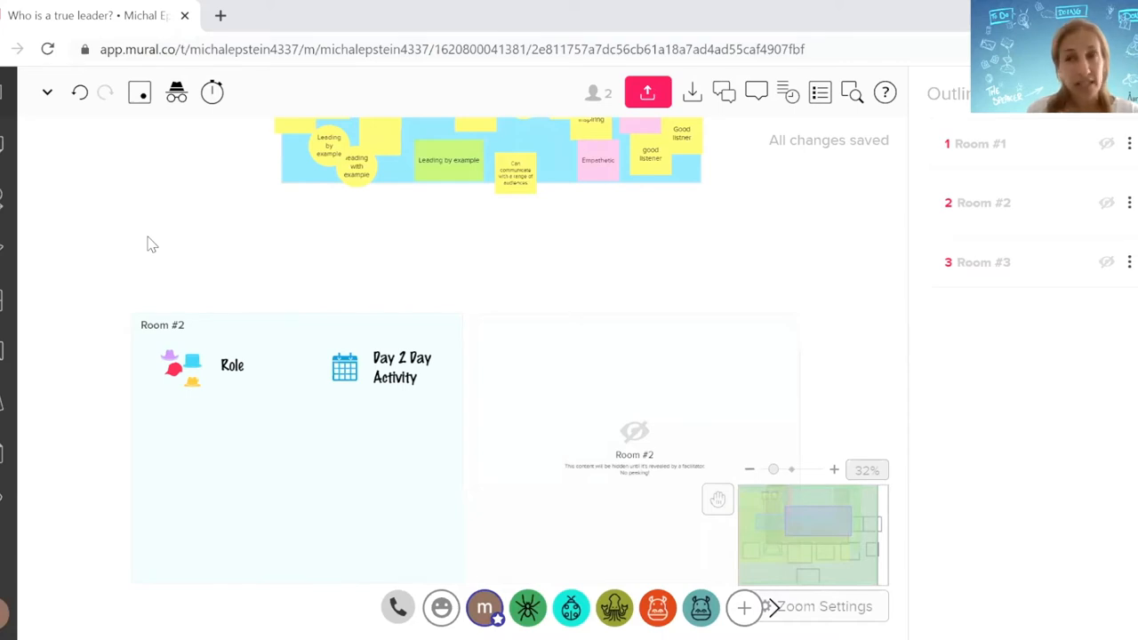
mouse_move(491, 445)
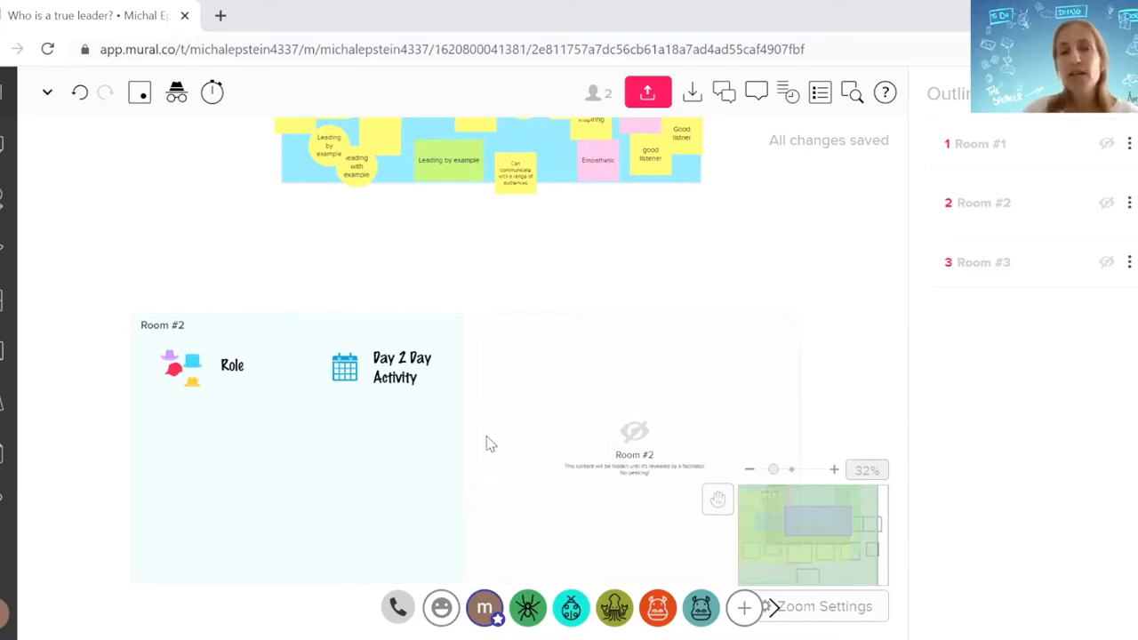
mouse_move(367, 434)
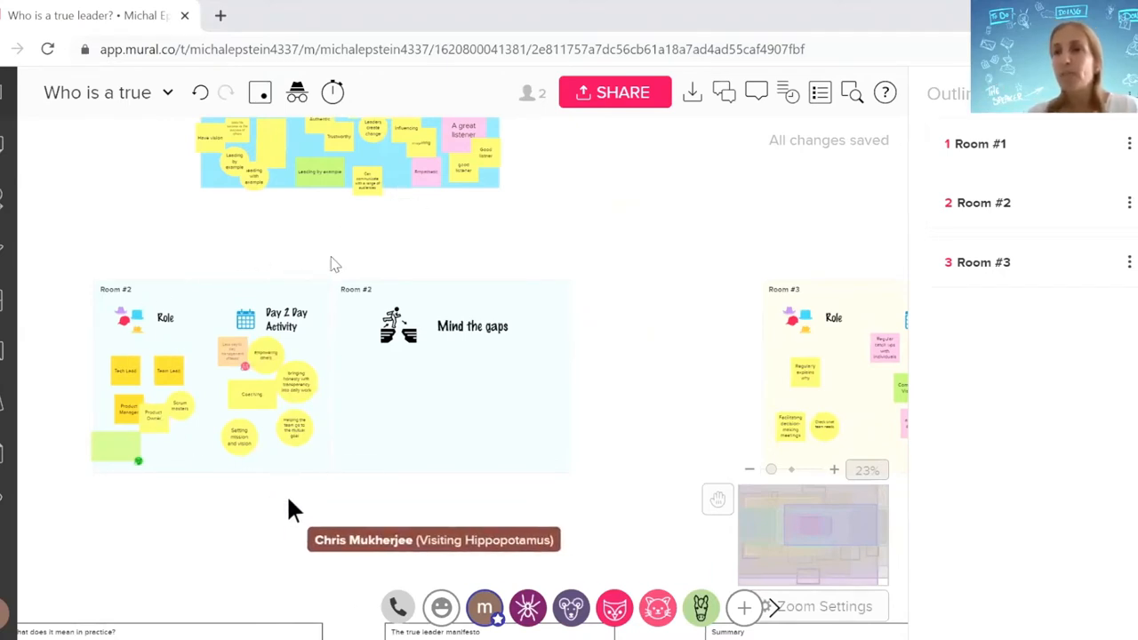
mouse_move(146, 470)
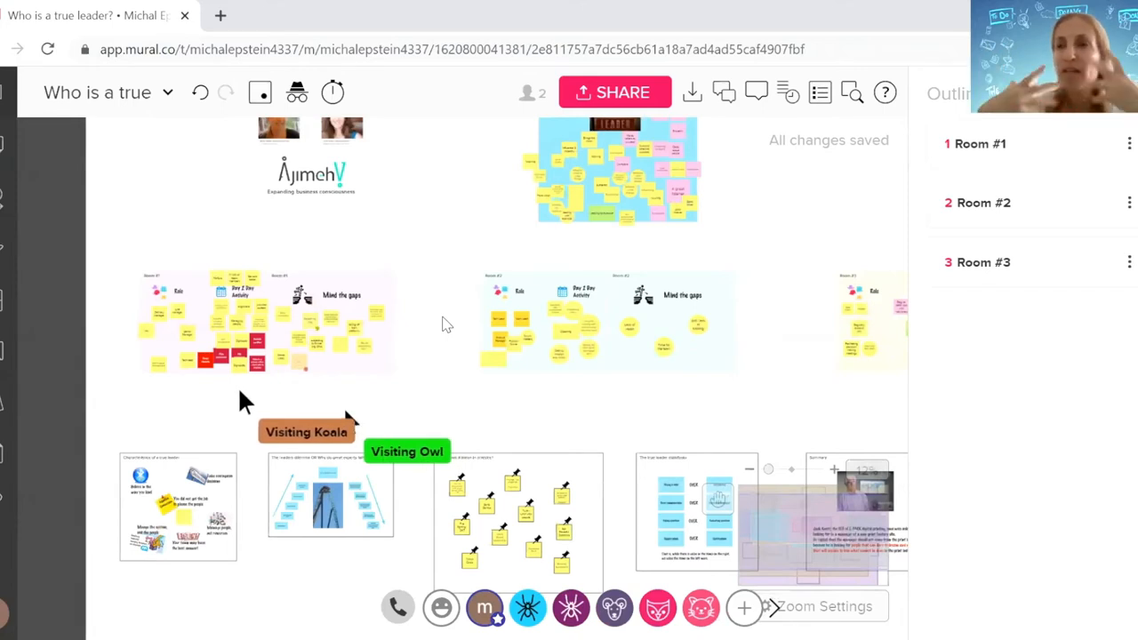
mouse_move(373, 369)
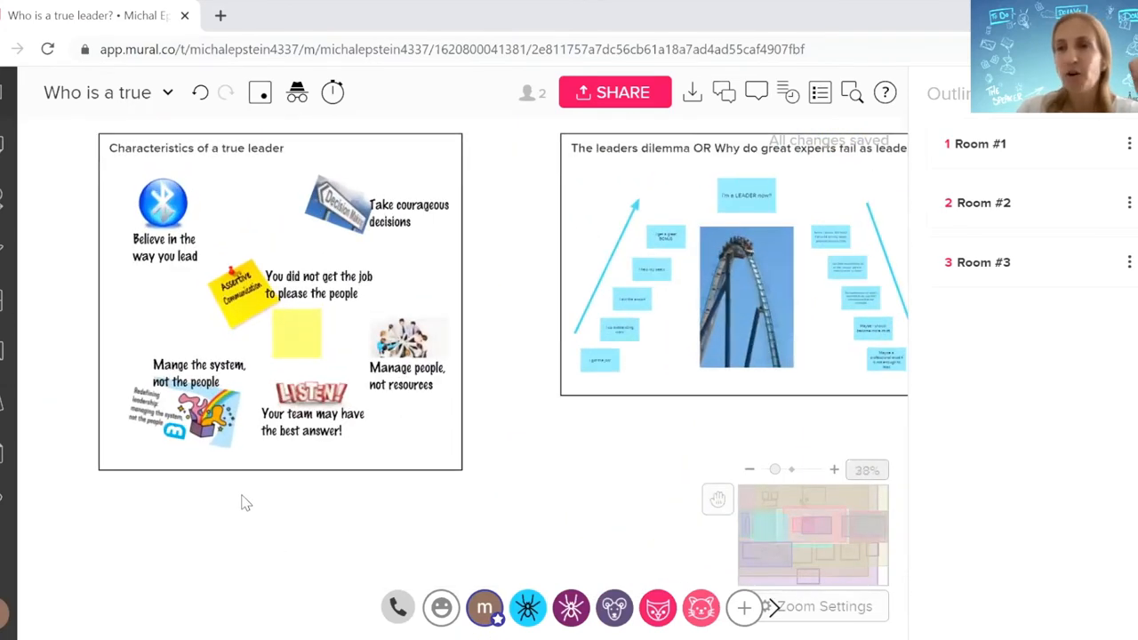
mouse_move(192, 536)
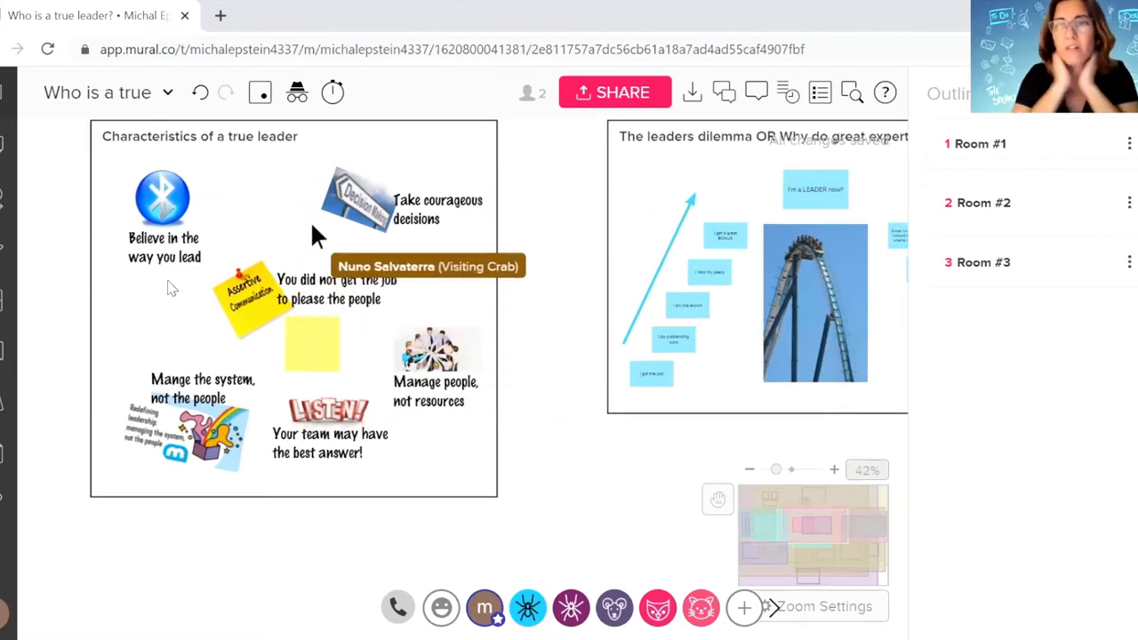
mouse_move(339, 284)
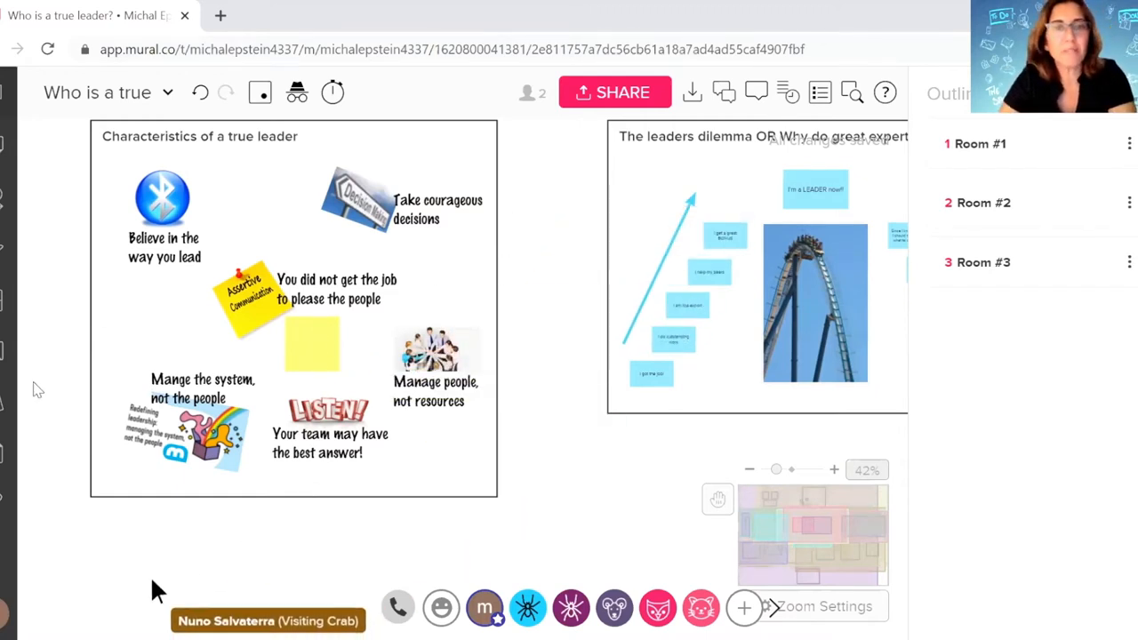
click(311, 342)
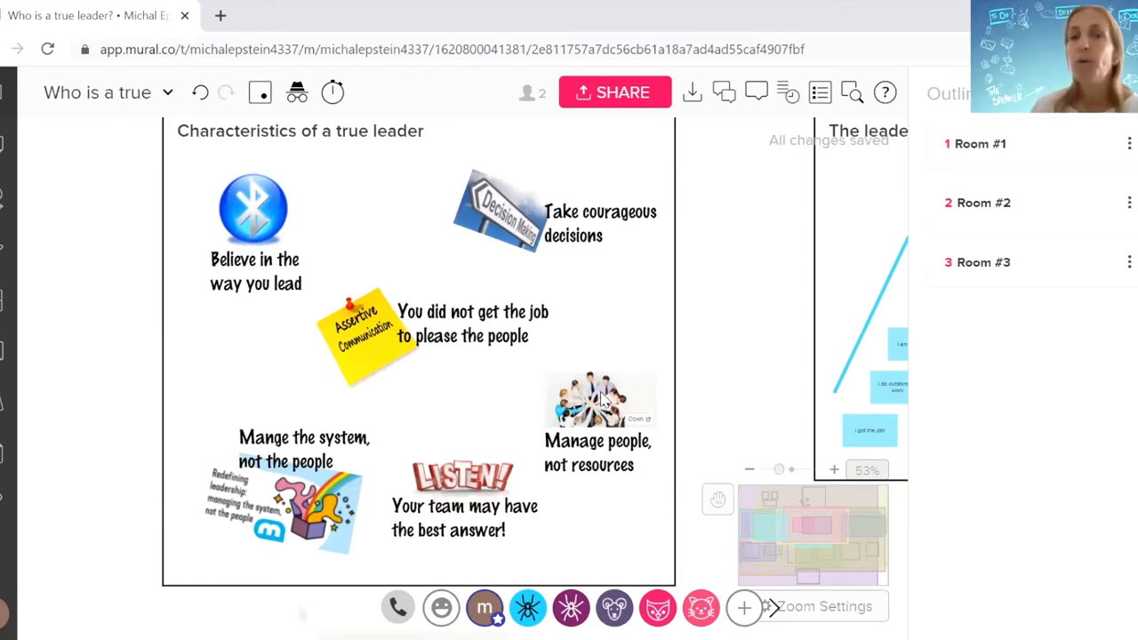
mouse_move(441, 448)
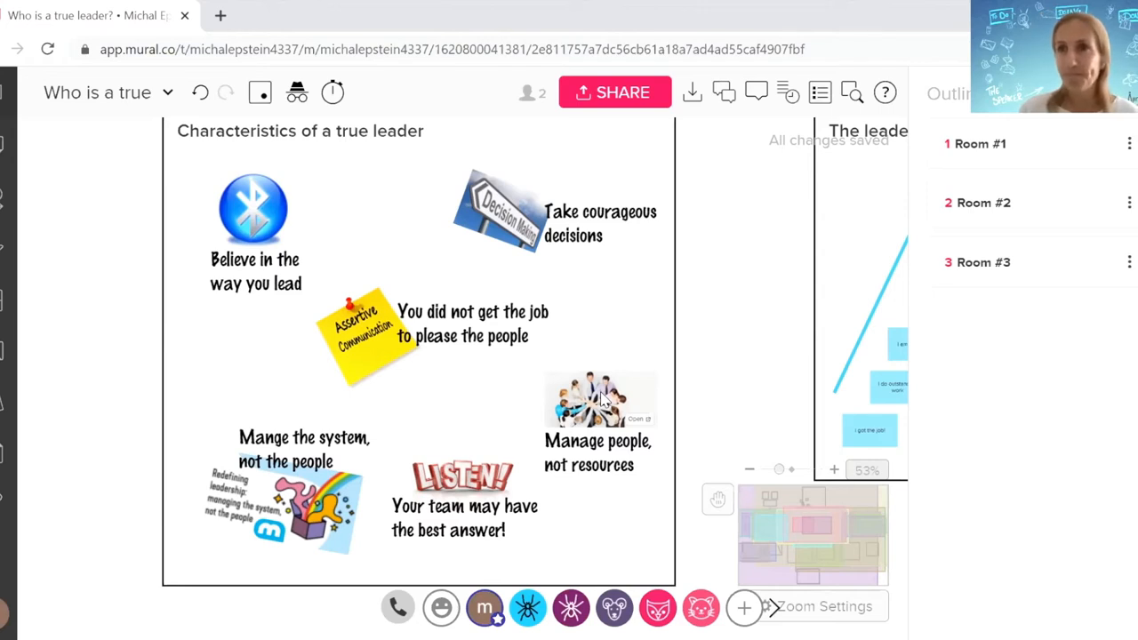
mouse_move(545, 405)
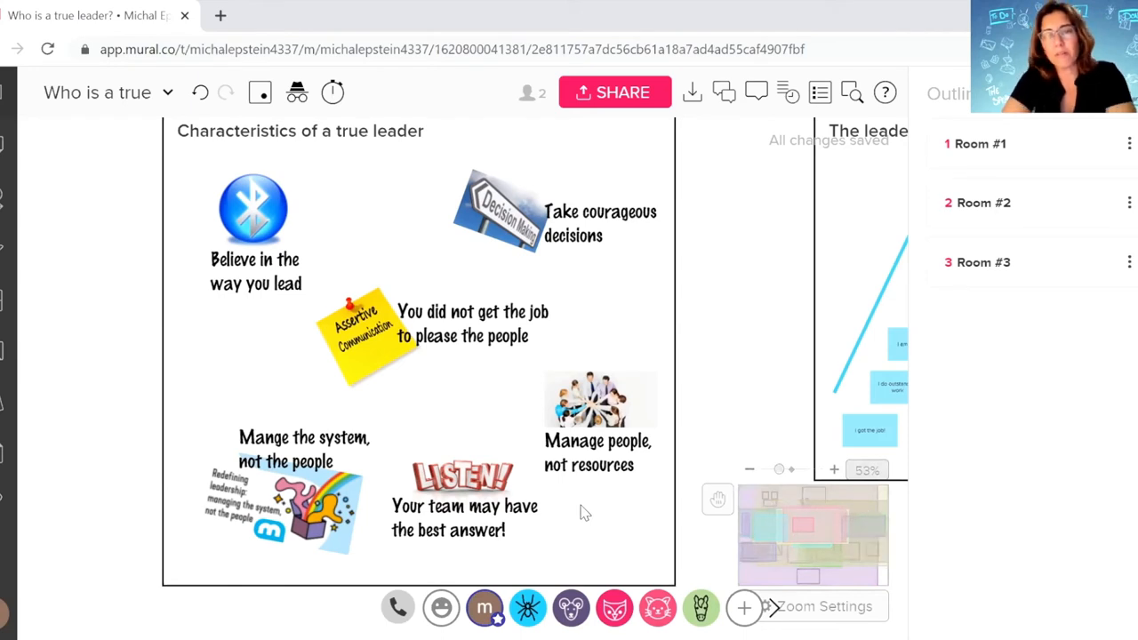
mouse_move(594, 509)
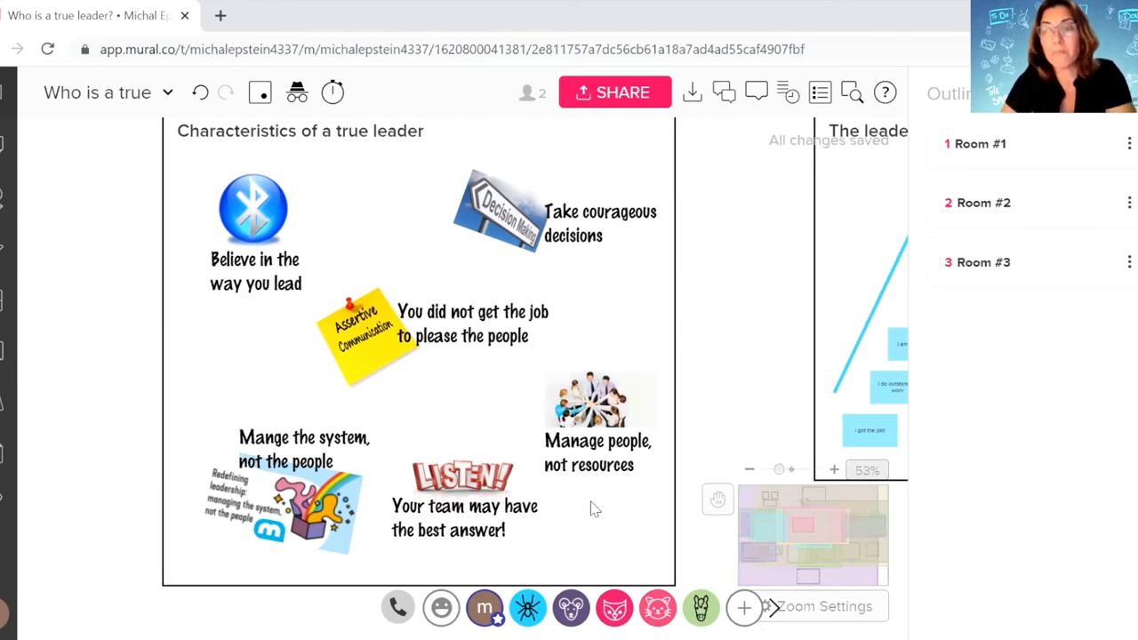
mouse_move(765, 364)
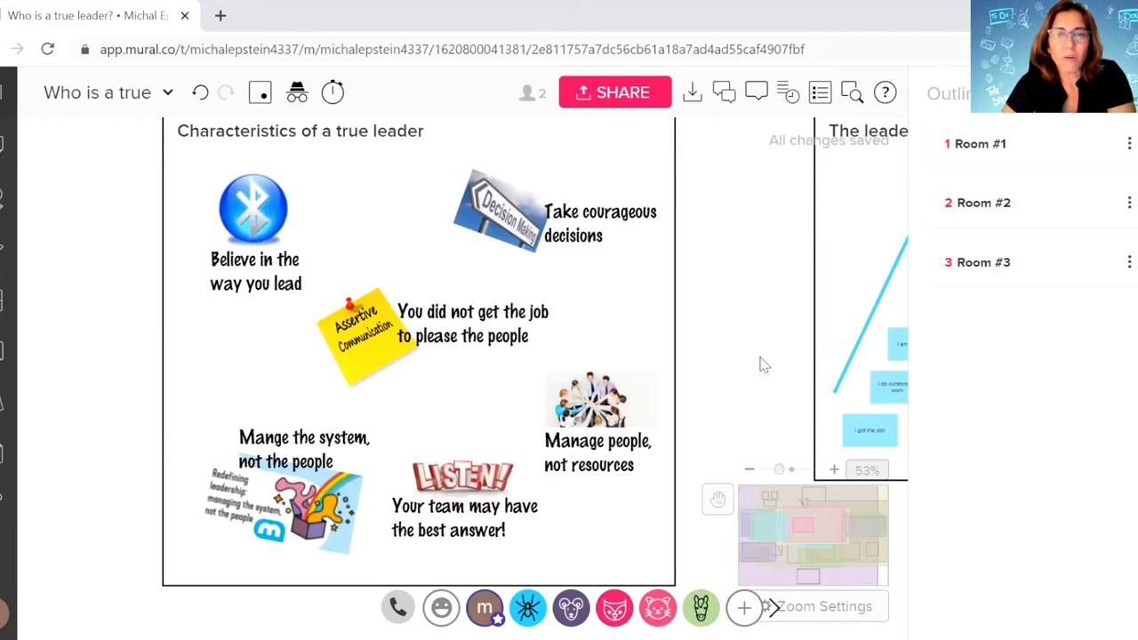
mouse_move(751, 383)
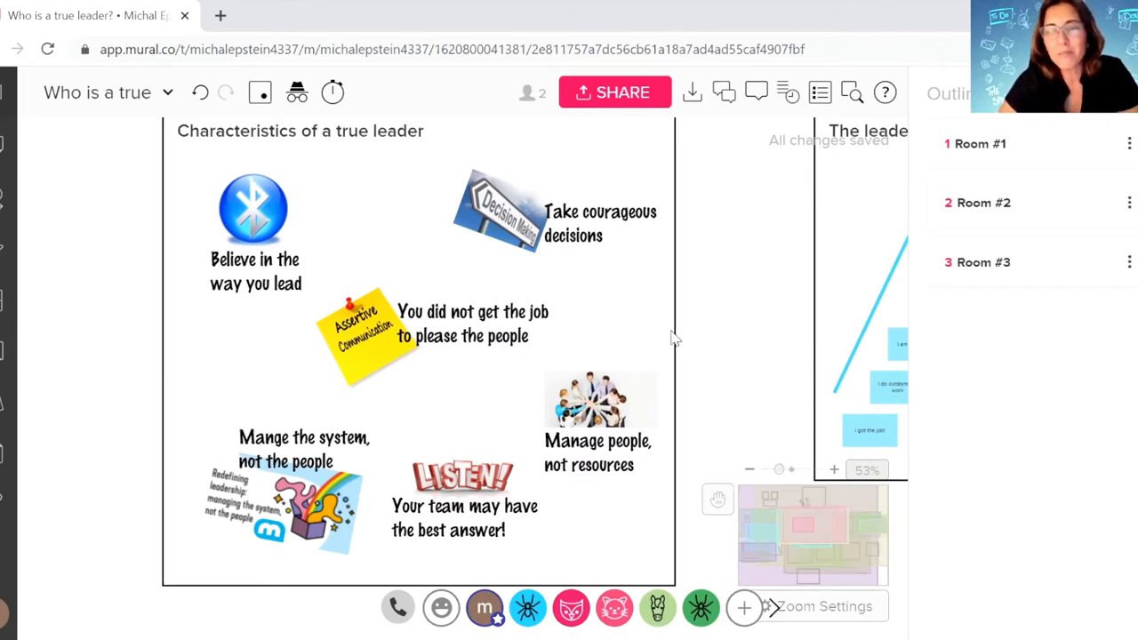
mouse_move(676, 336)
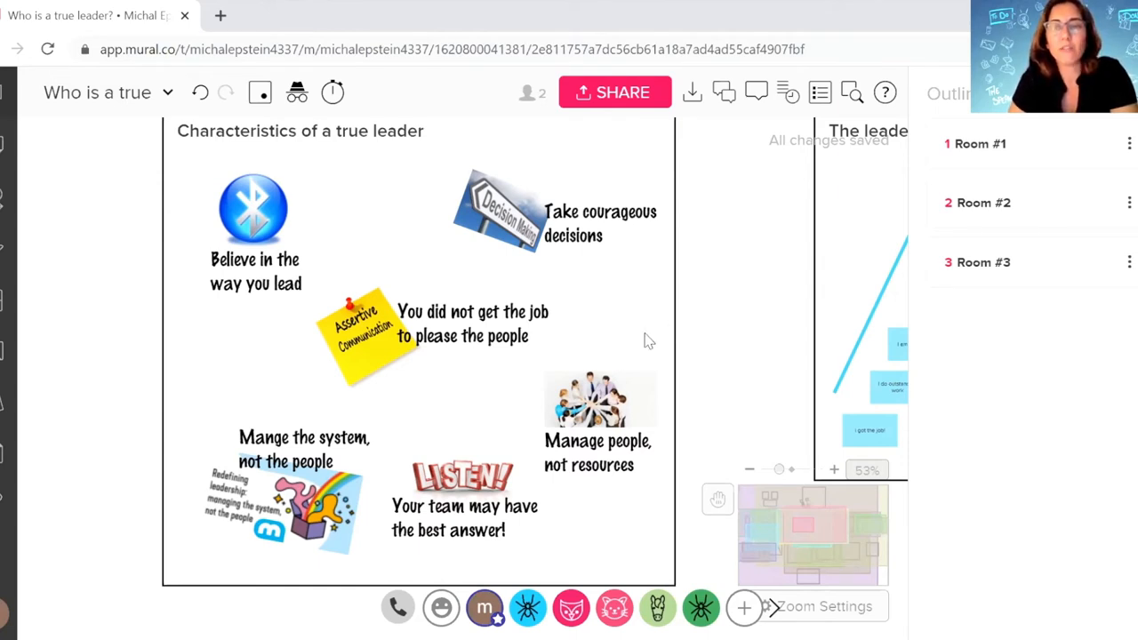
mouse_move(624, 342)
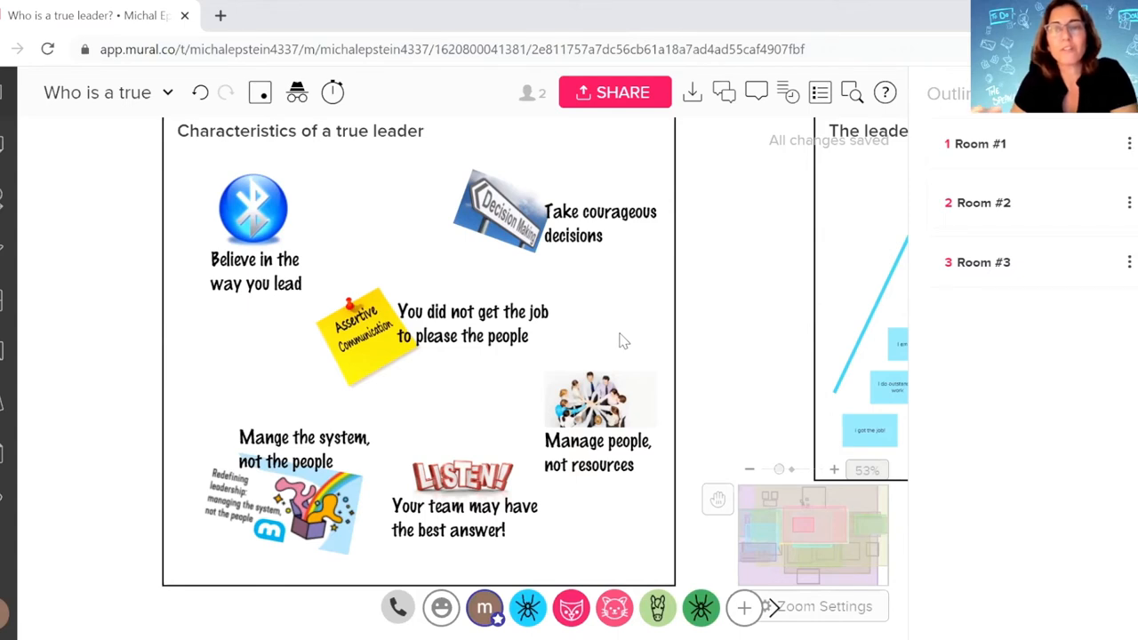
mouse_move(636, 335)
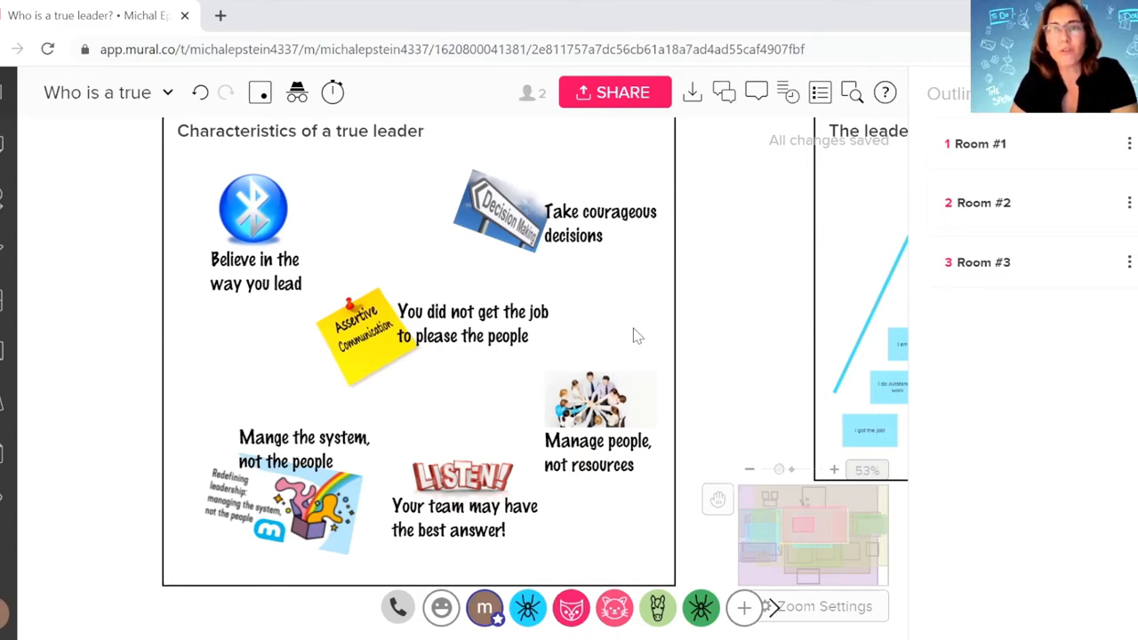
mouse_move(701, 338)
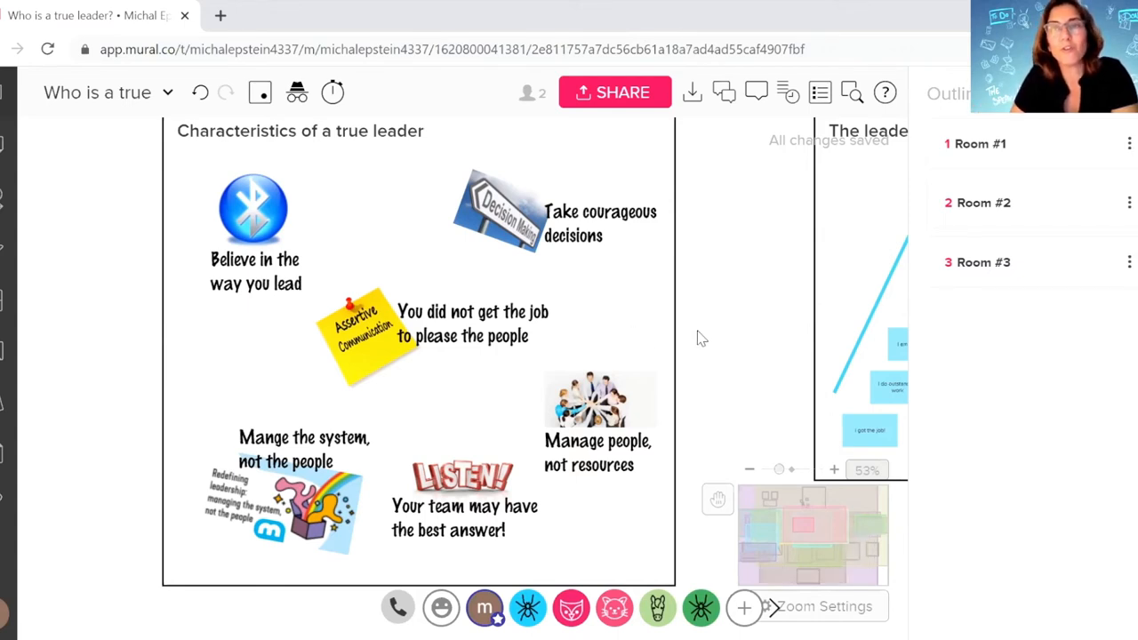
mouse_move(613, 360)
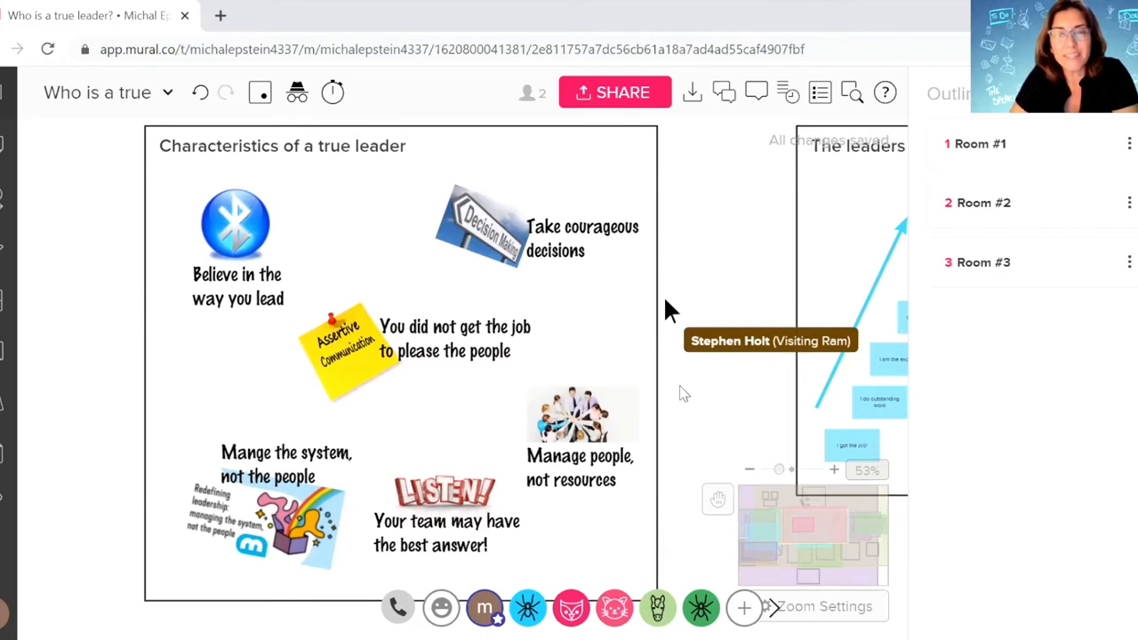
mouse_move(683, 393)
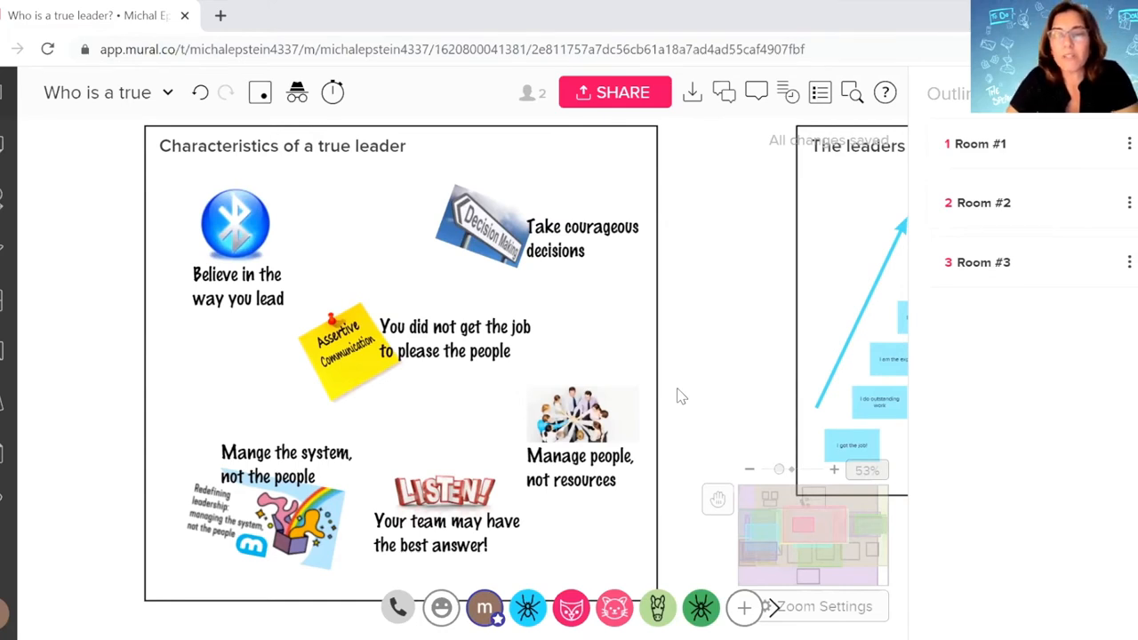
mouse_move(646, 413)
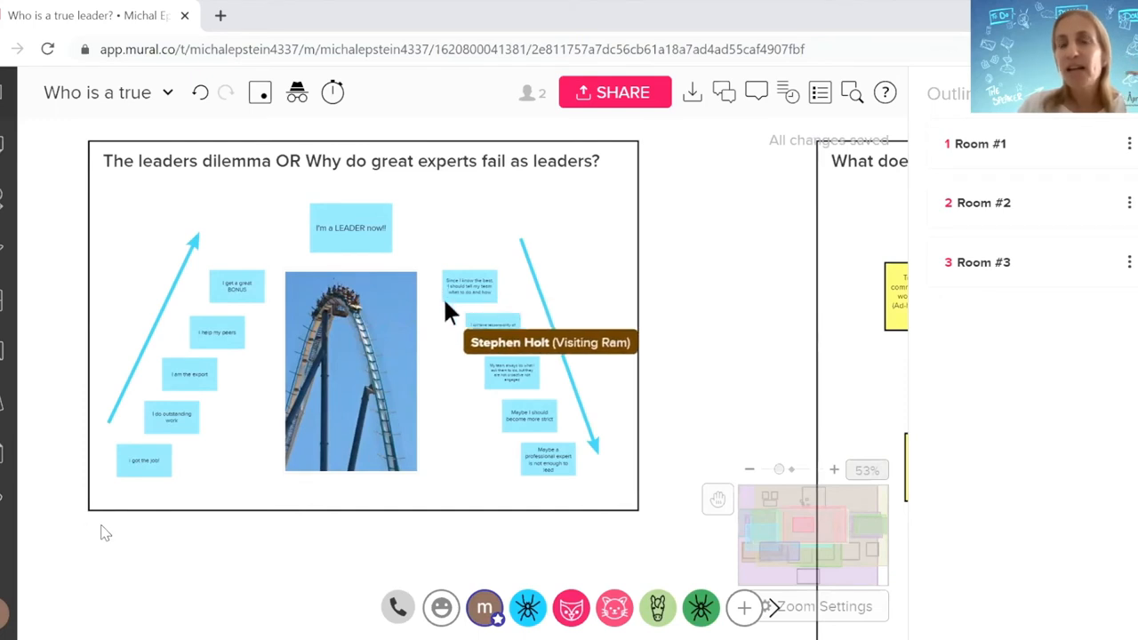
mouse_move(502, 518)
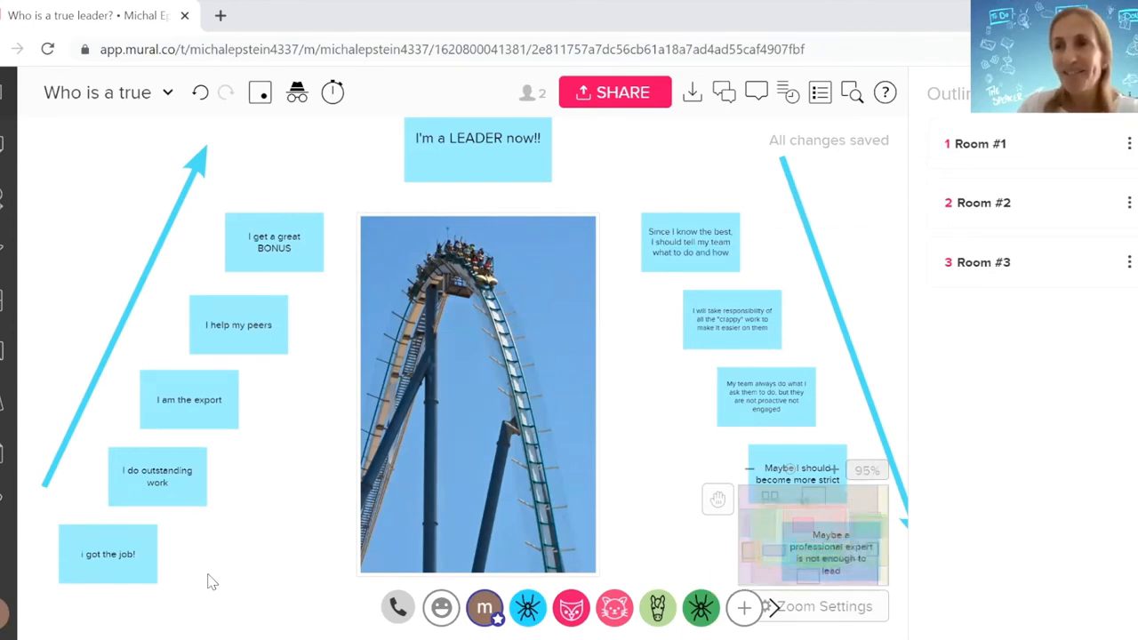
mouse_move(227, 553)
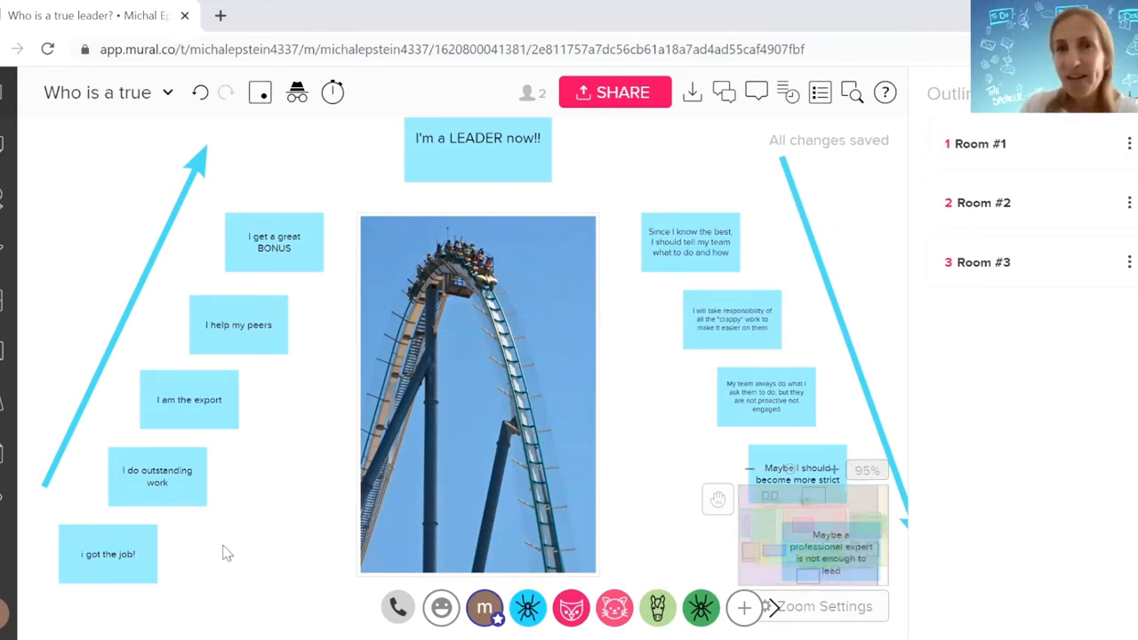
Zoom to about 107% and pan right to read the notes beside the roller-coaster photo.
scroll(down, 3)
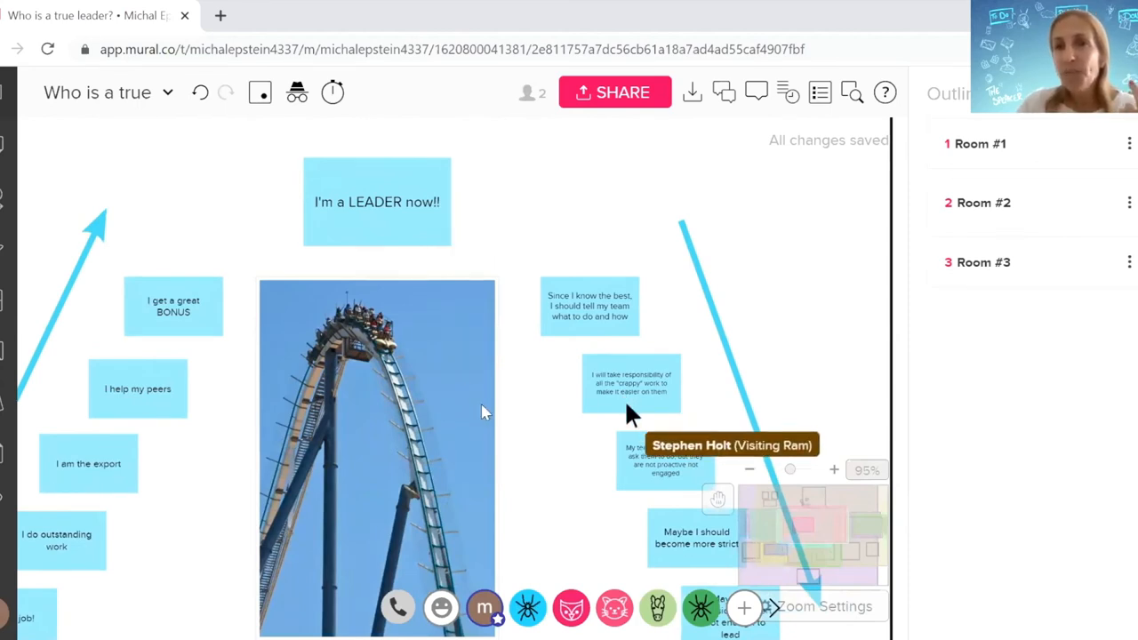
click(833, 470)
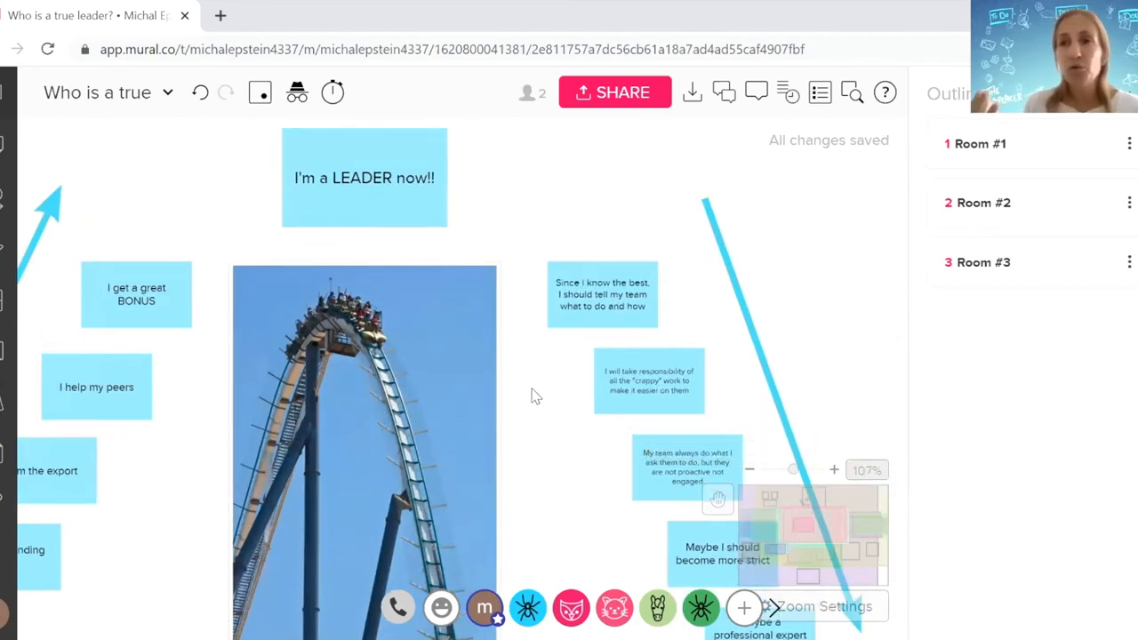
mouse_move(651, 429)
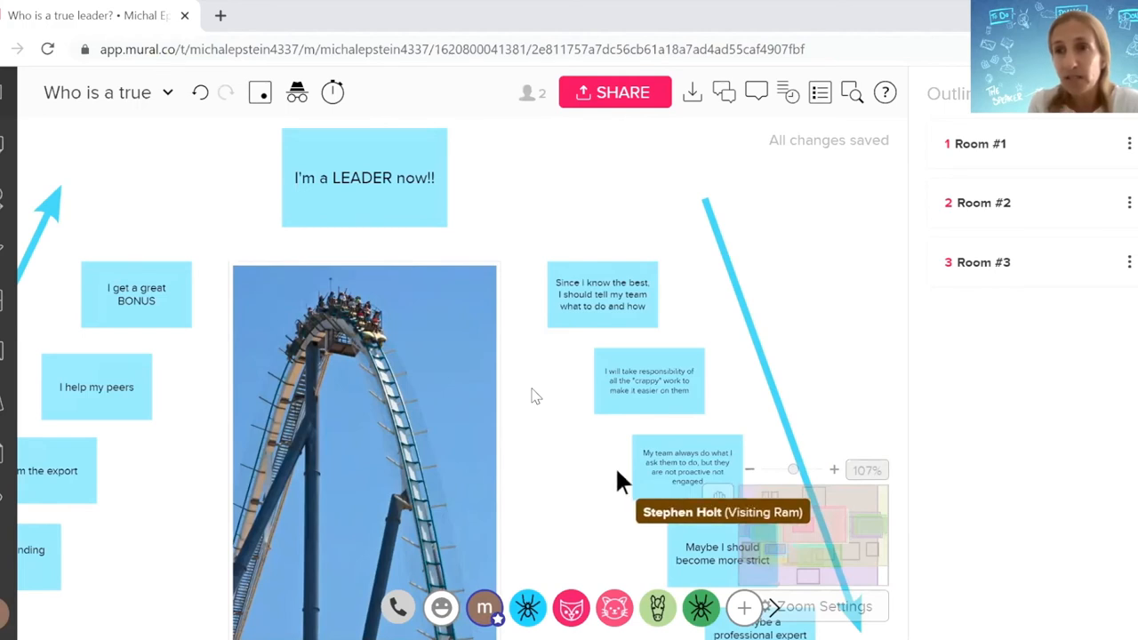
mouse_move(755, 548)
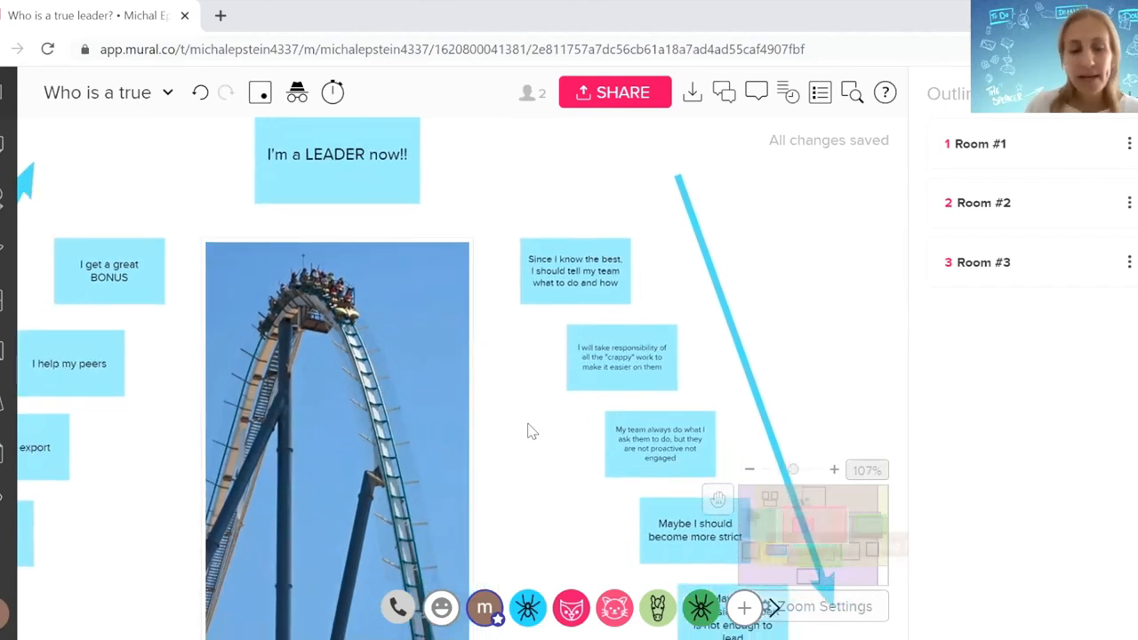
mouse_move(754, 509)
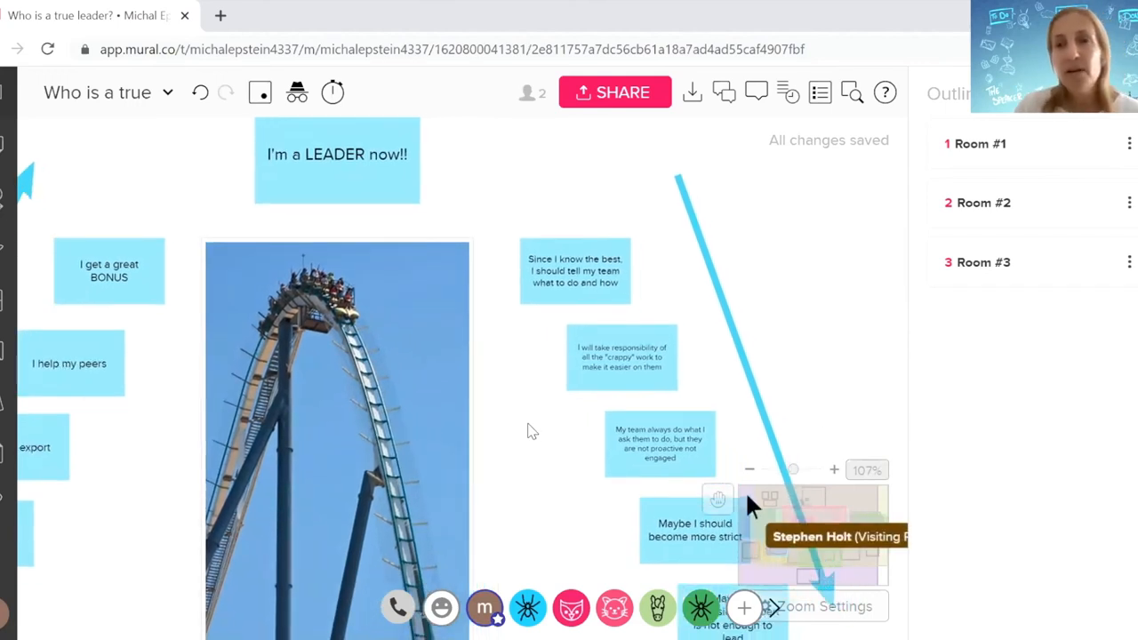
click(832, 469)
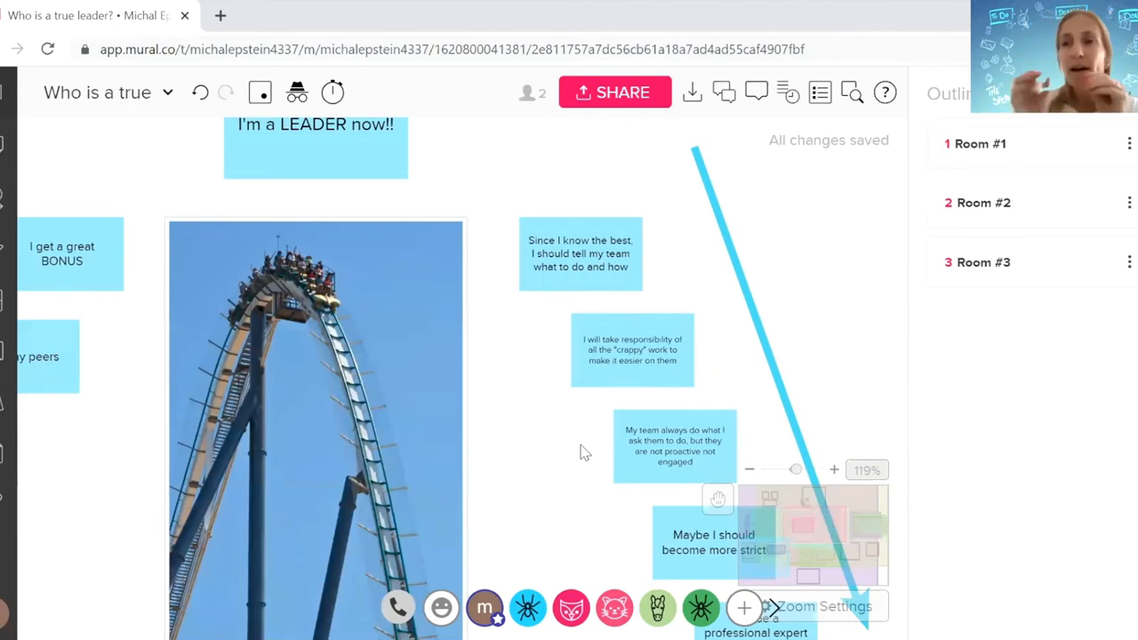
mouse_move(802, 296)
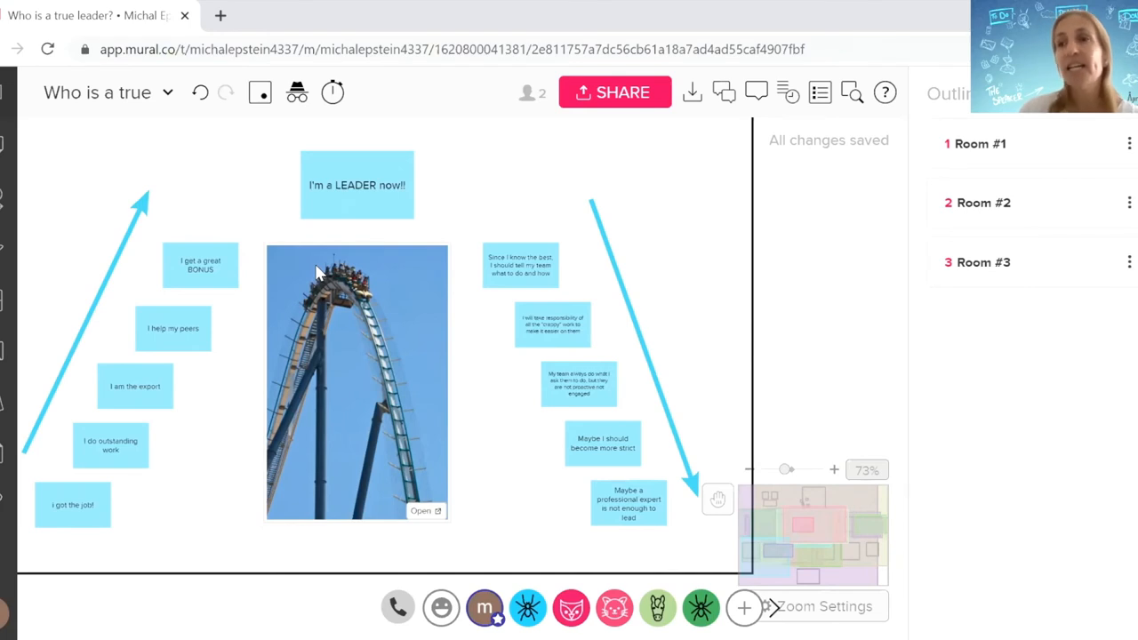
mouse_move(551, 211)
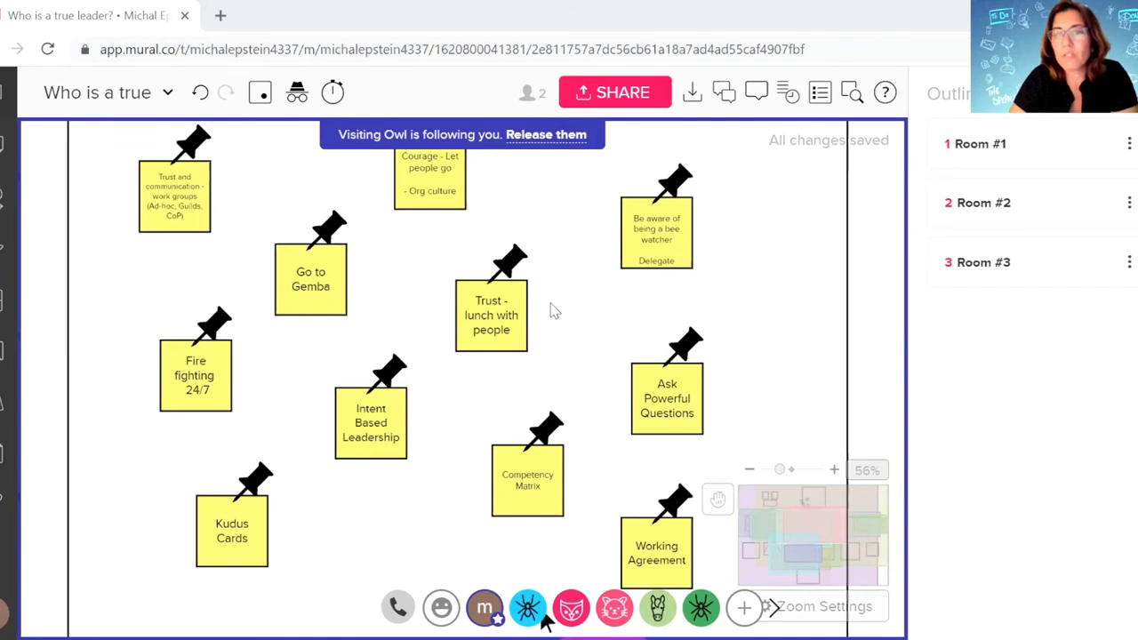
mouse_move(576, 146)
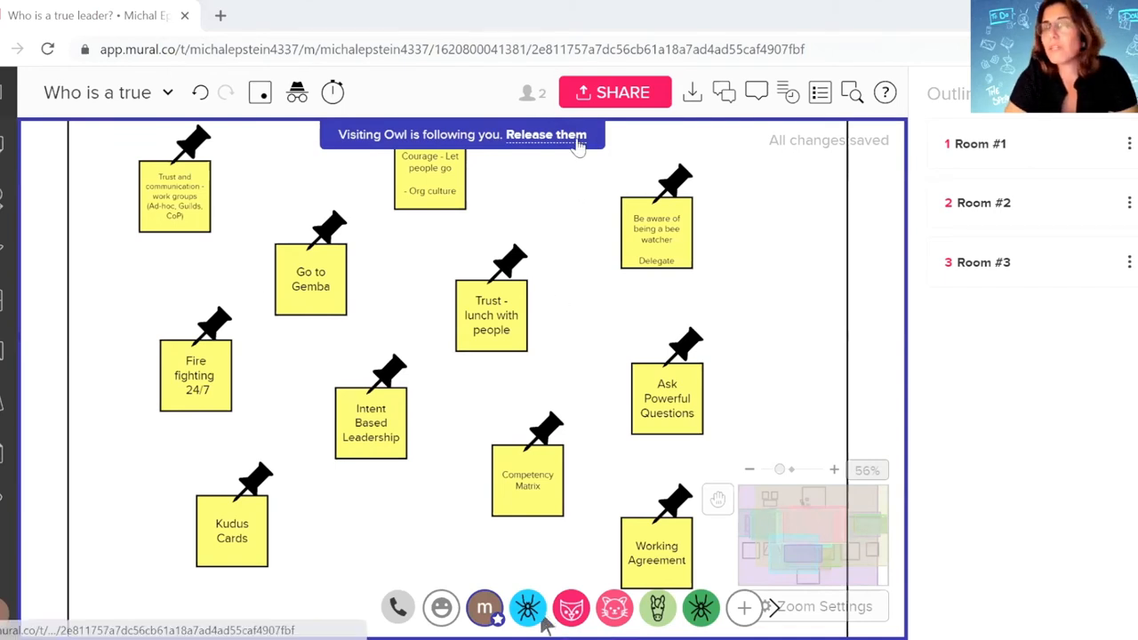
Release the Visiting Owl participant from following your view via the top banner.
click(544, 135)
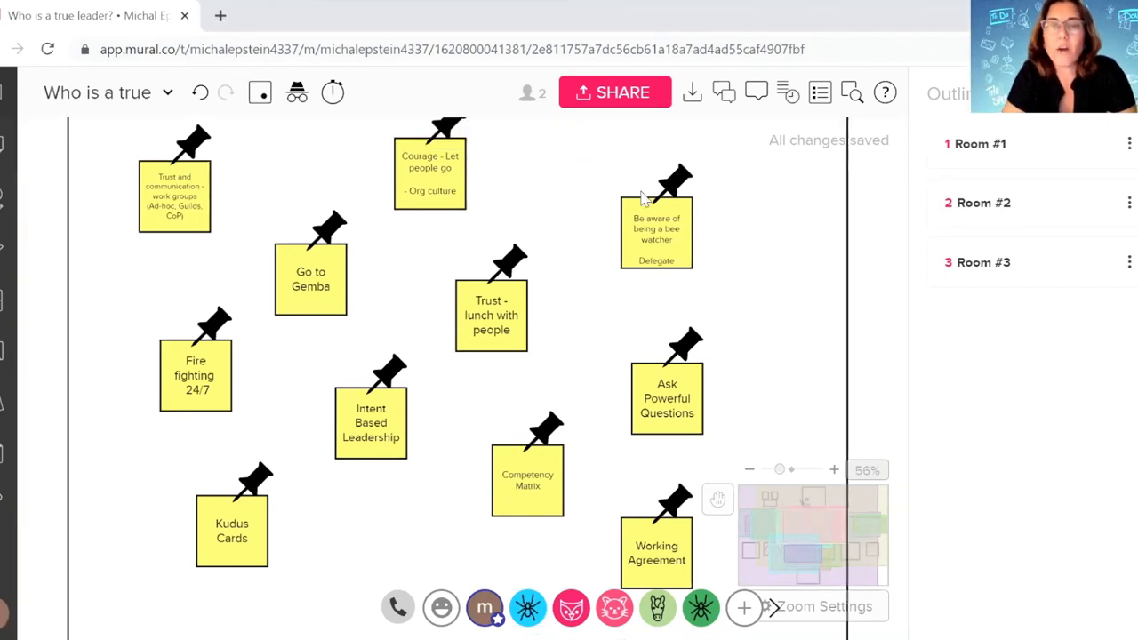
mouse_move(710, 183)
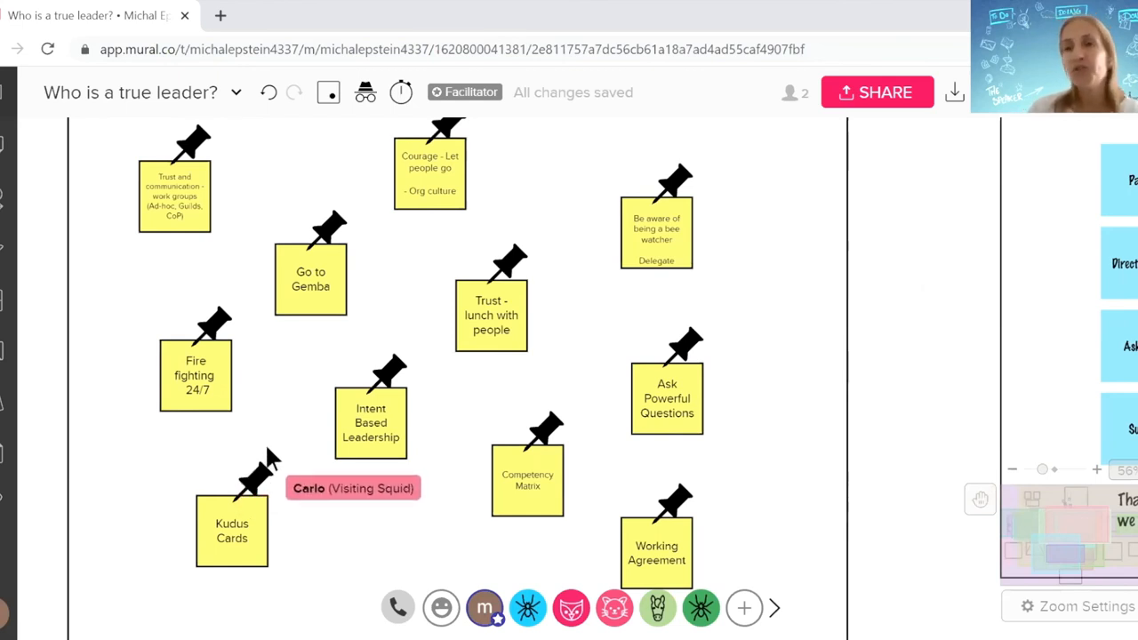
mouse_move(907, 466)
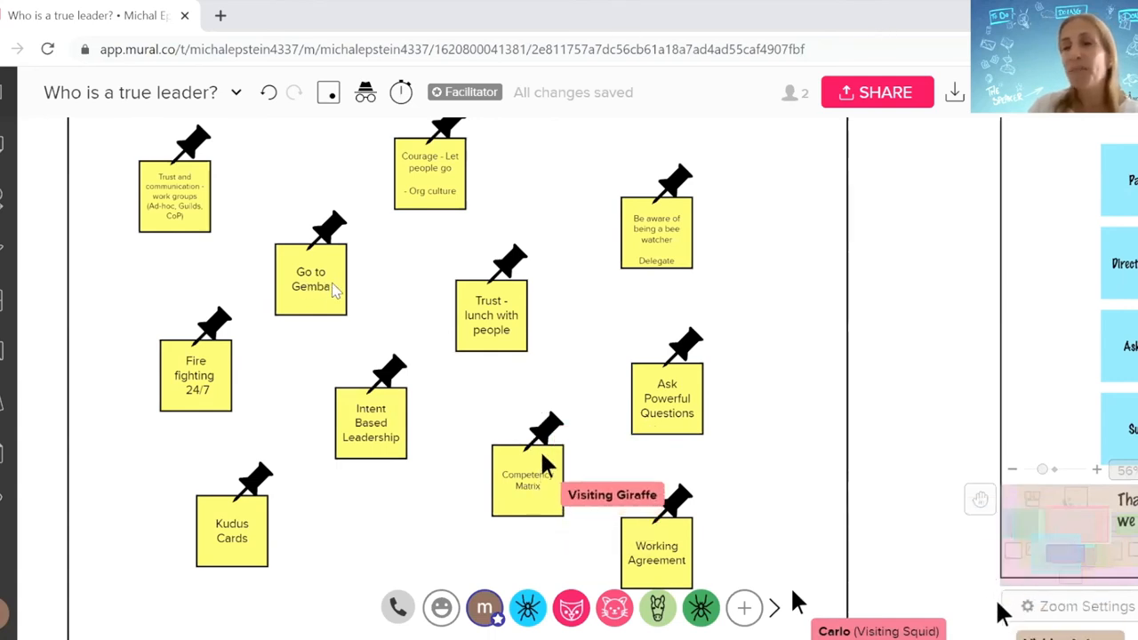
mouse_move(857, 542)
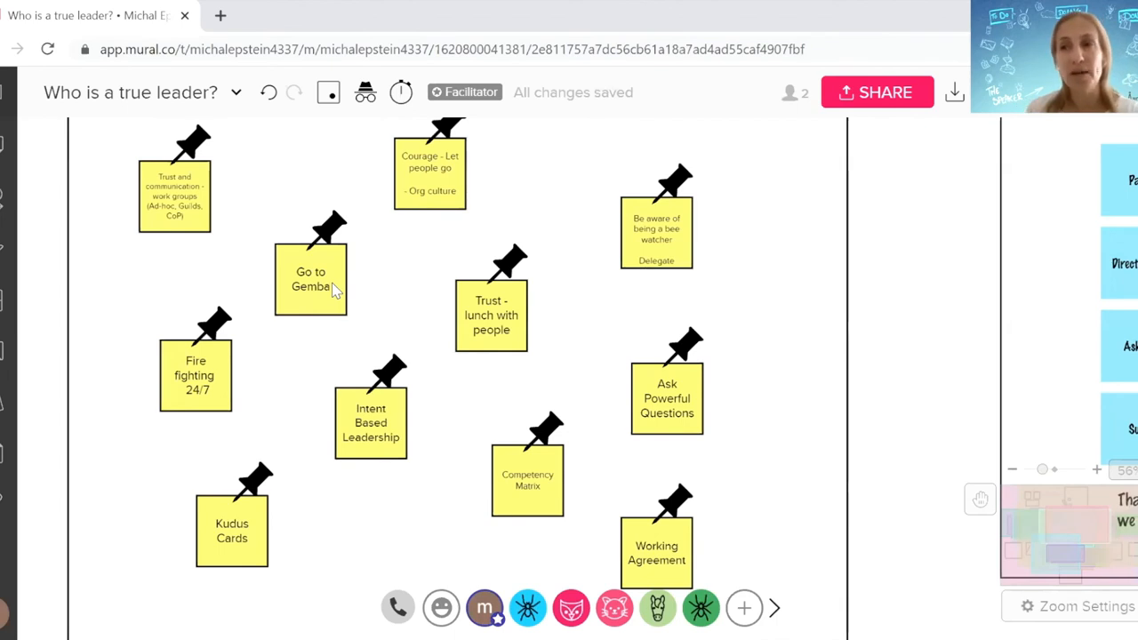
mouse_move(317, 455)
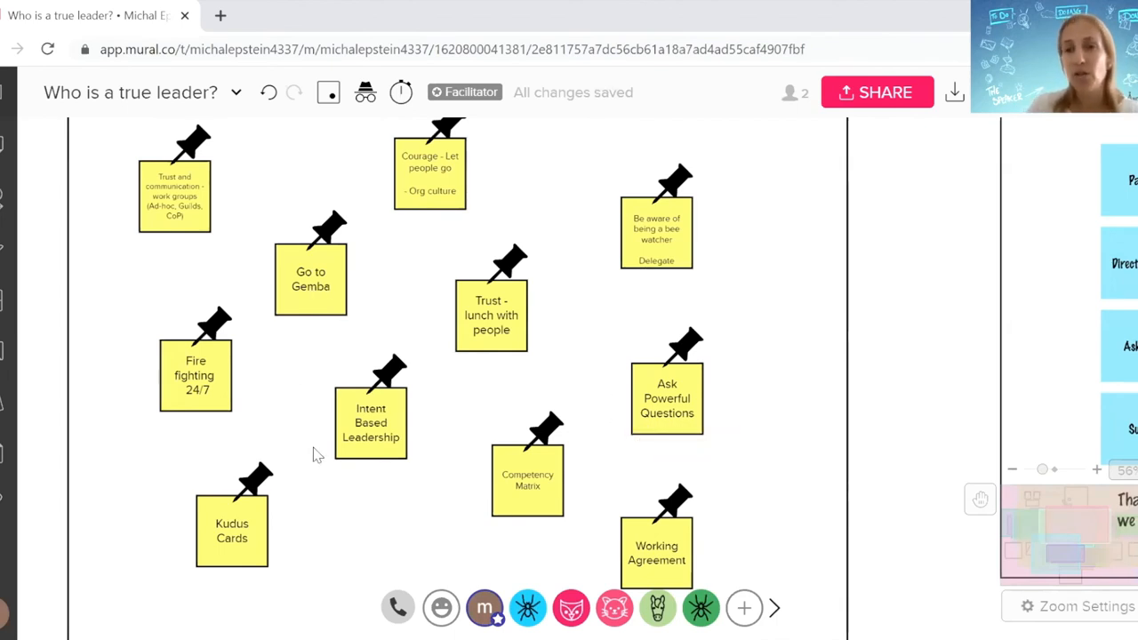
mouse_move(662, 296)
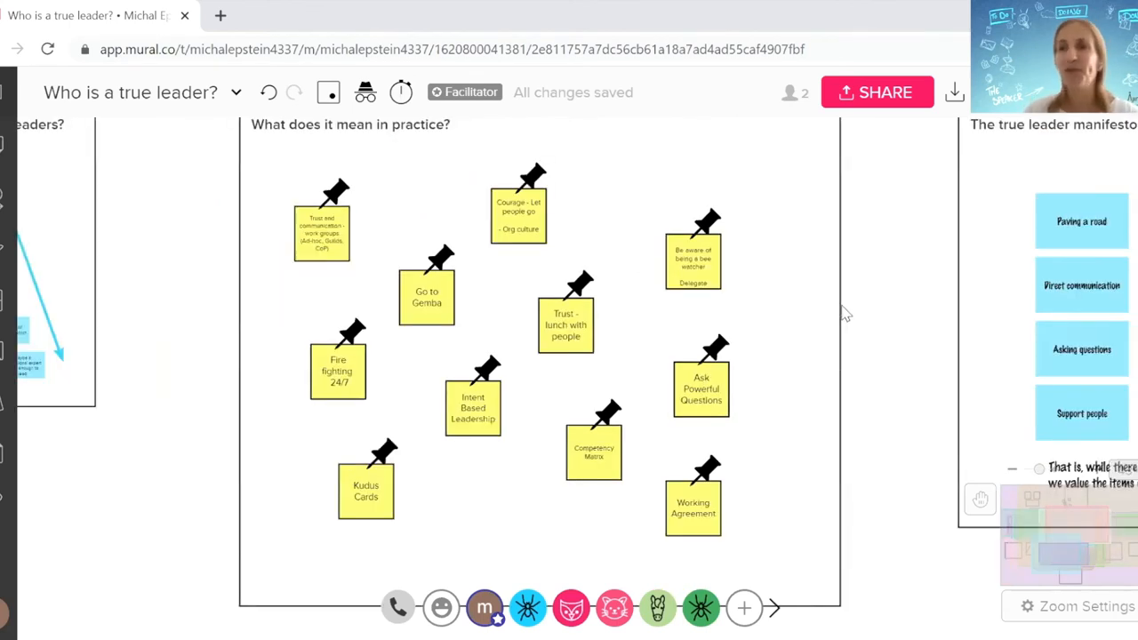
mouse_move(829, 373)
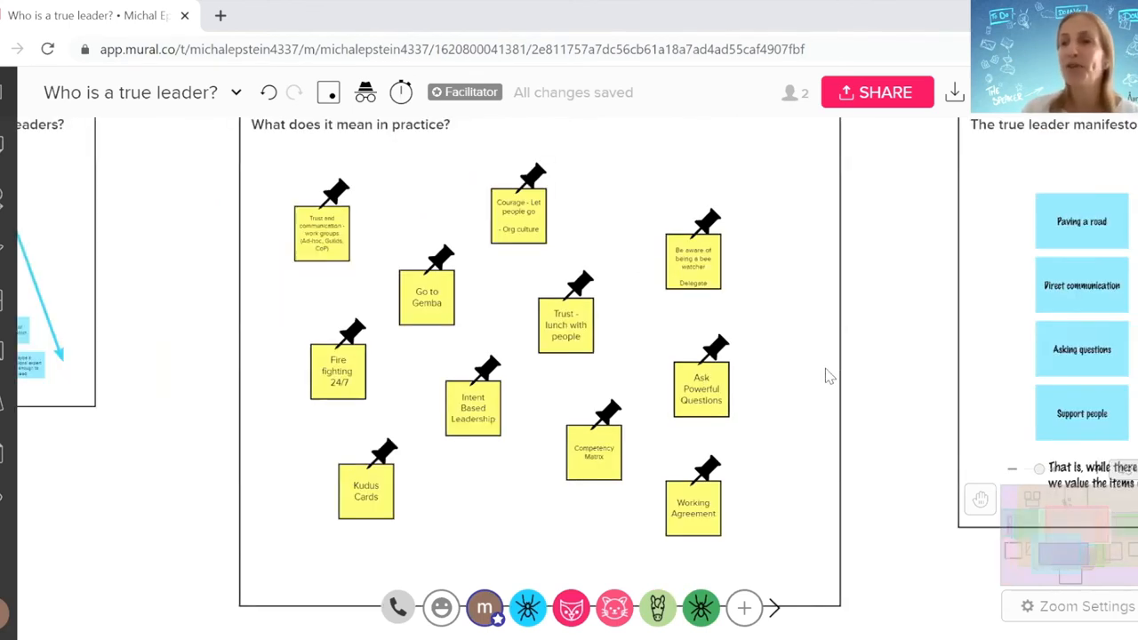
mouse_move(801, 587)
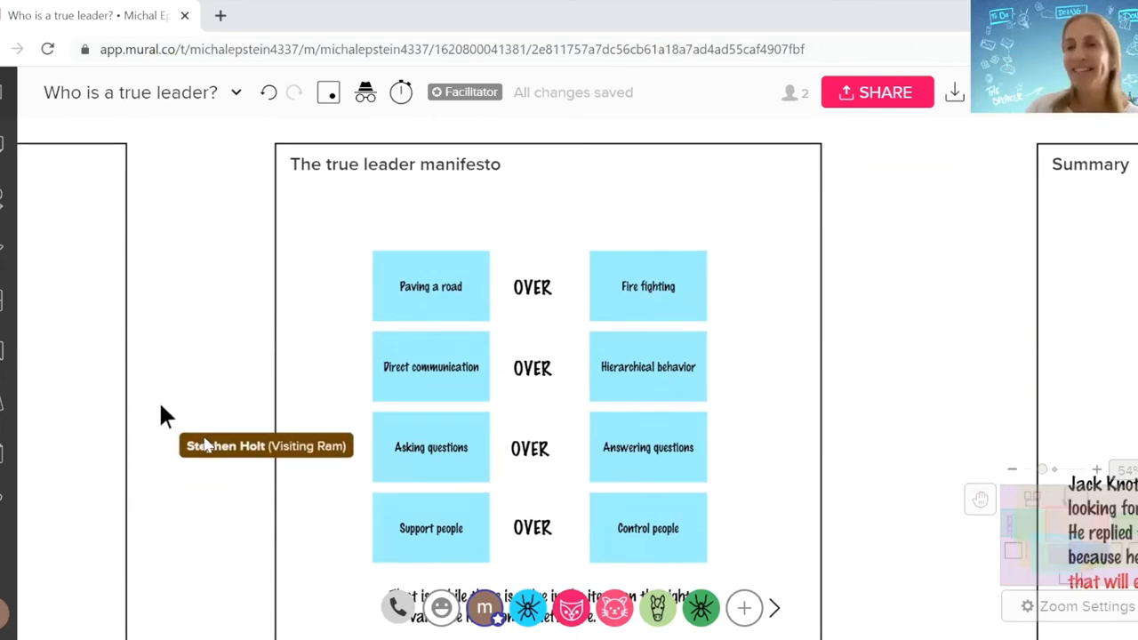
mouse_move(247, 368)
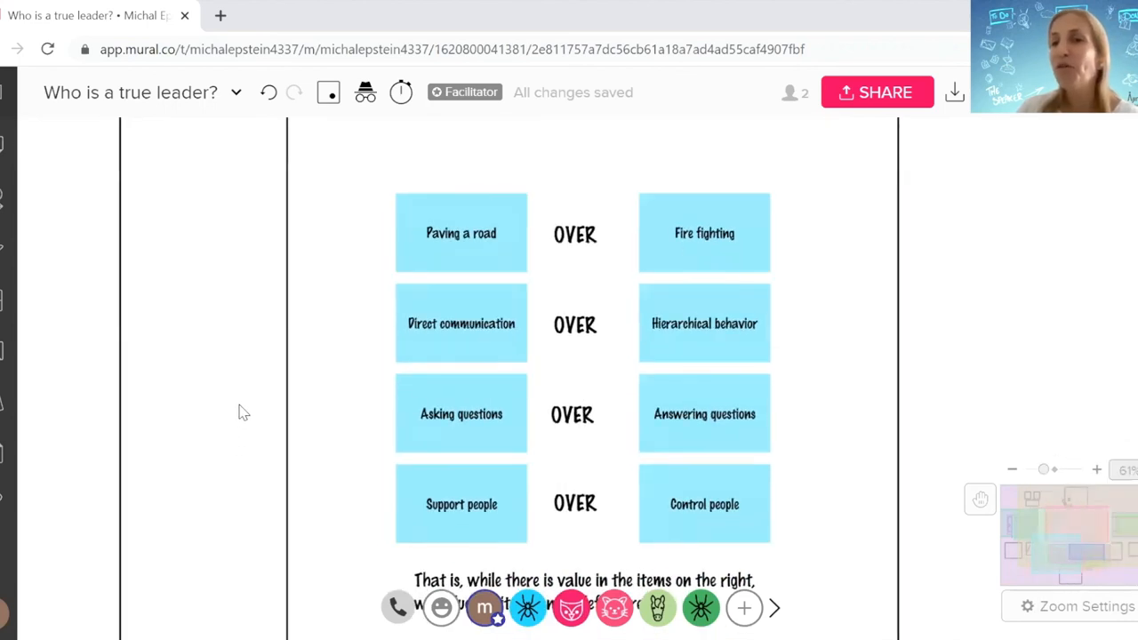
mouse_move(197, 321)
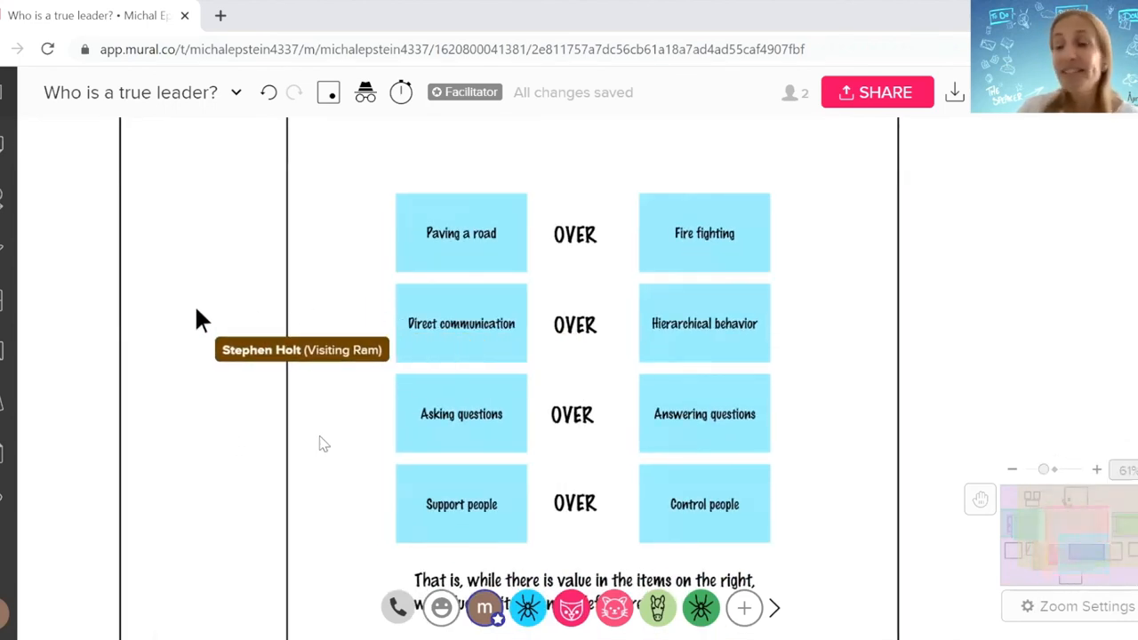
mouse_move(164, 573)
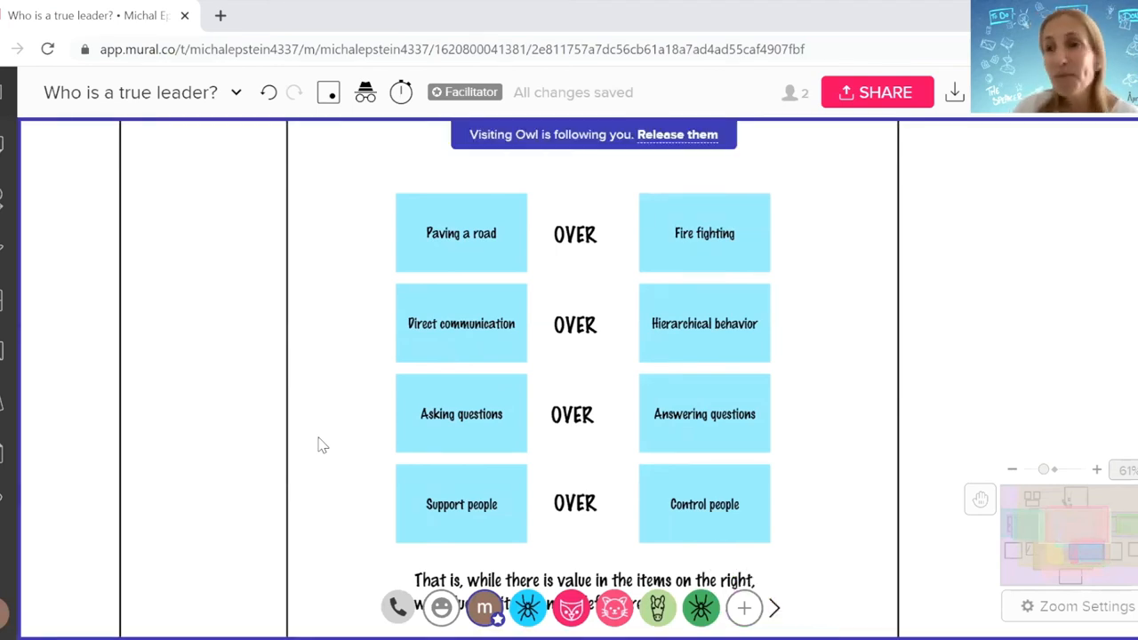
mouse_move(313, 457)
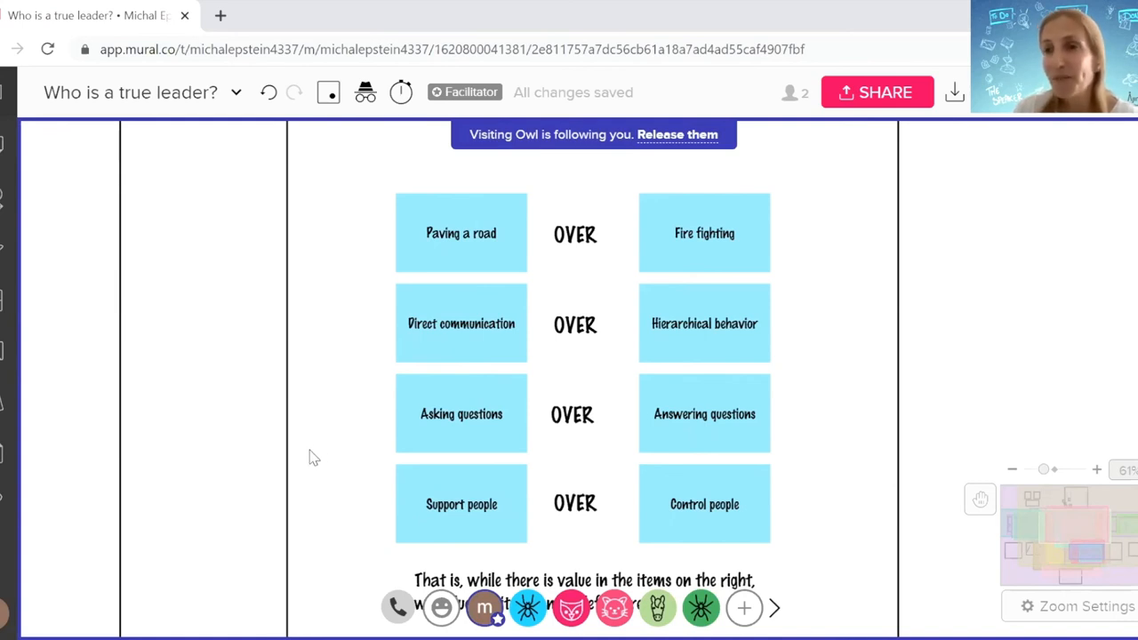
mouse_move(317, 438)
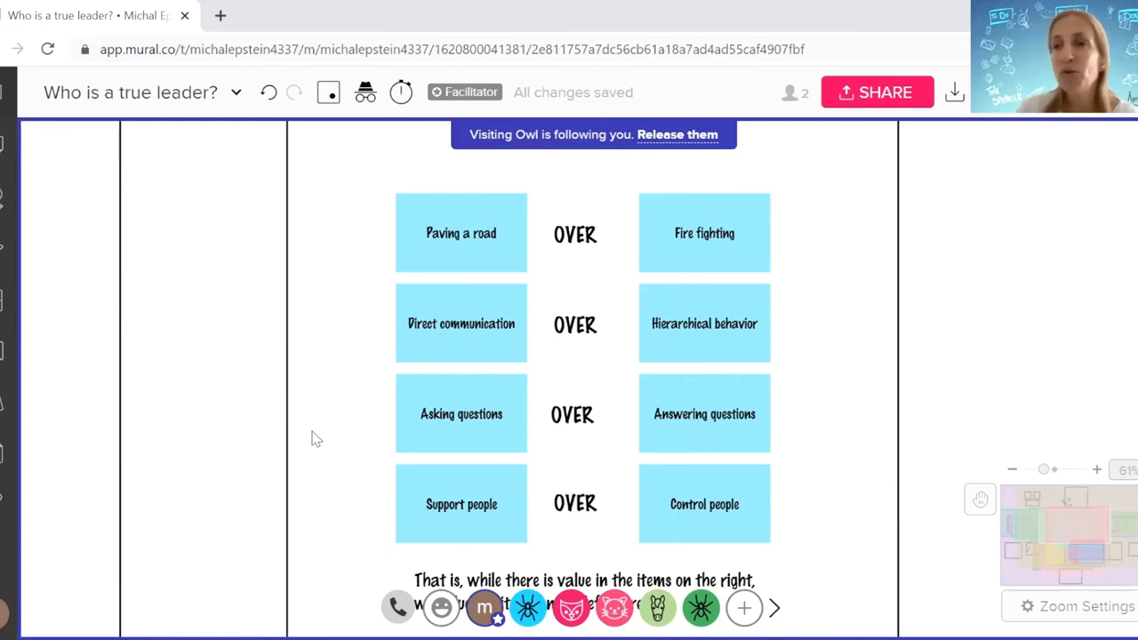
mouse_move(997, 573)
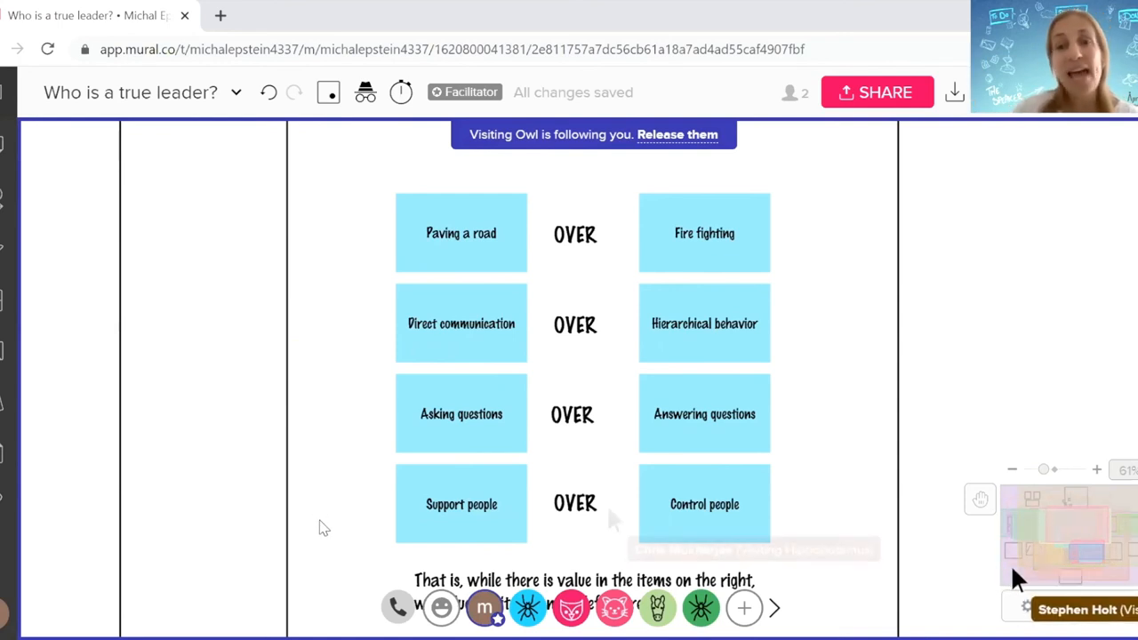
mouse_move(614, 519)
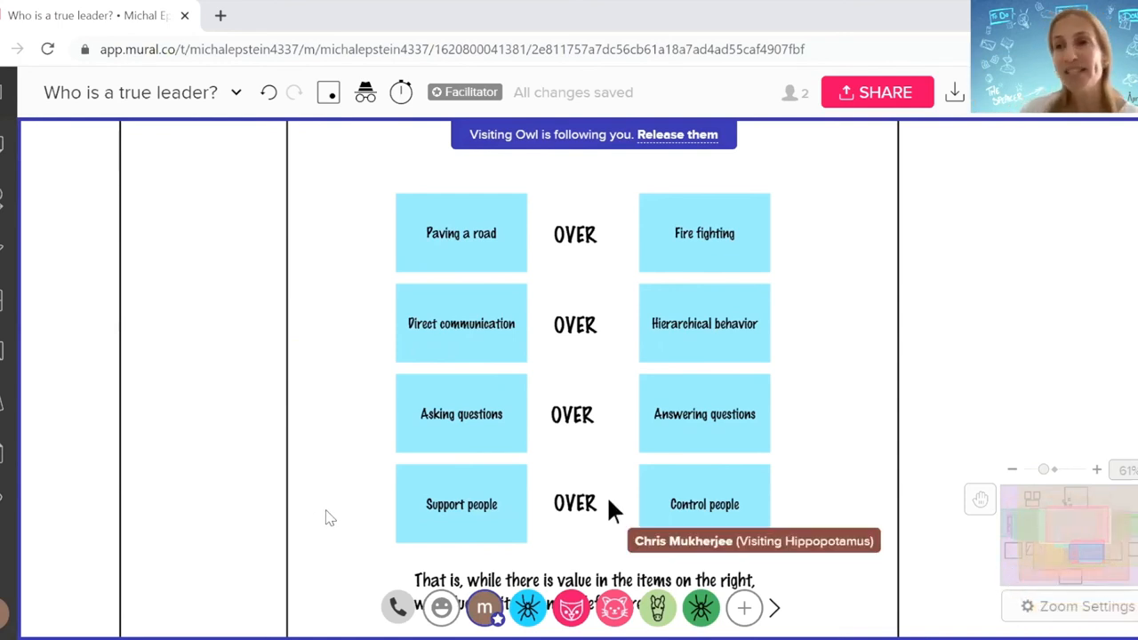
mouse_move(331, 518)
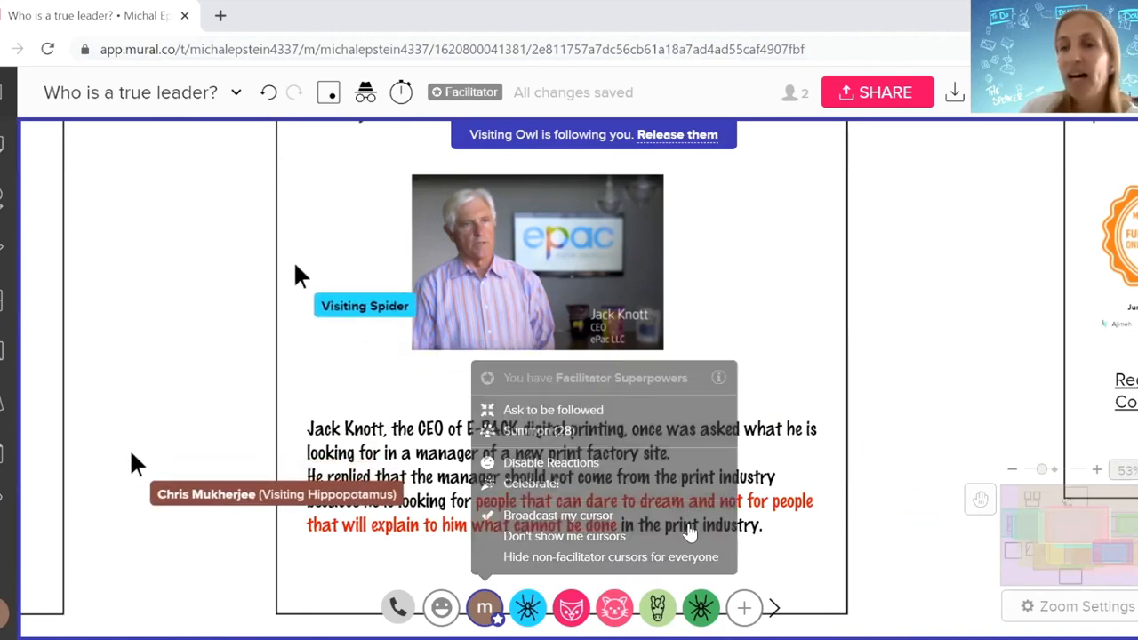
Close the facilitator superpowers menu and pan on to the Upcoming classes frame.
click(864, 512)
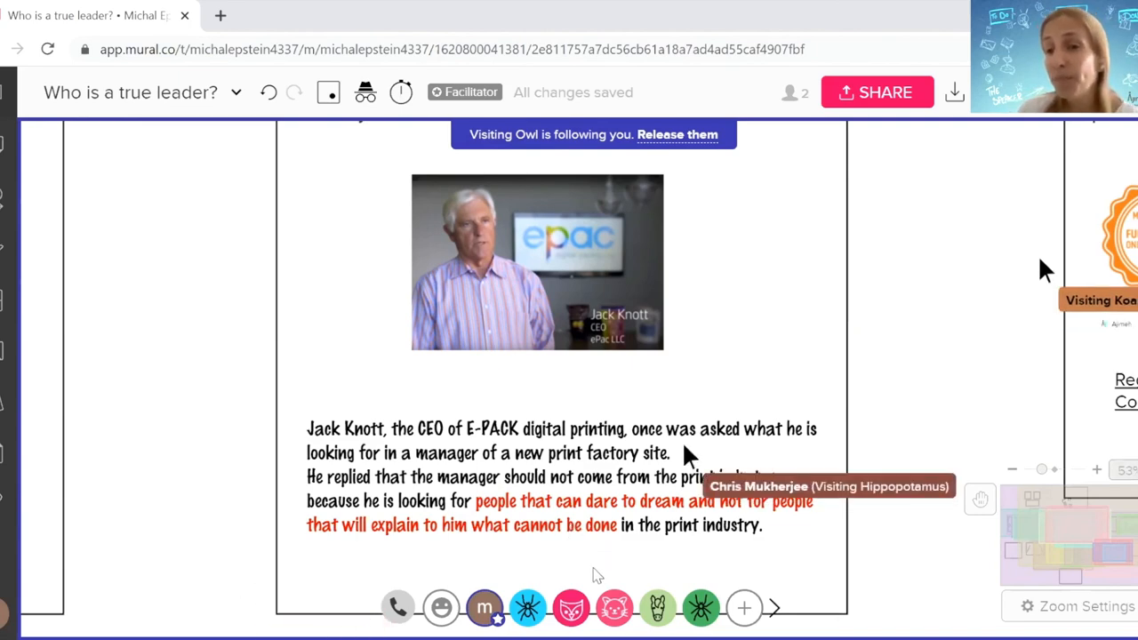
mouse_move(229, 546)
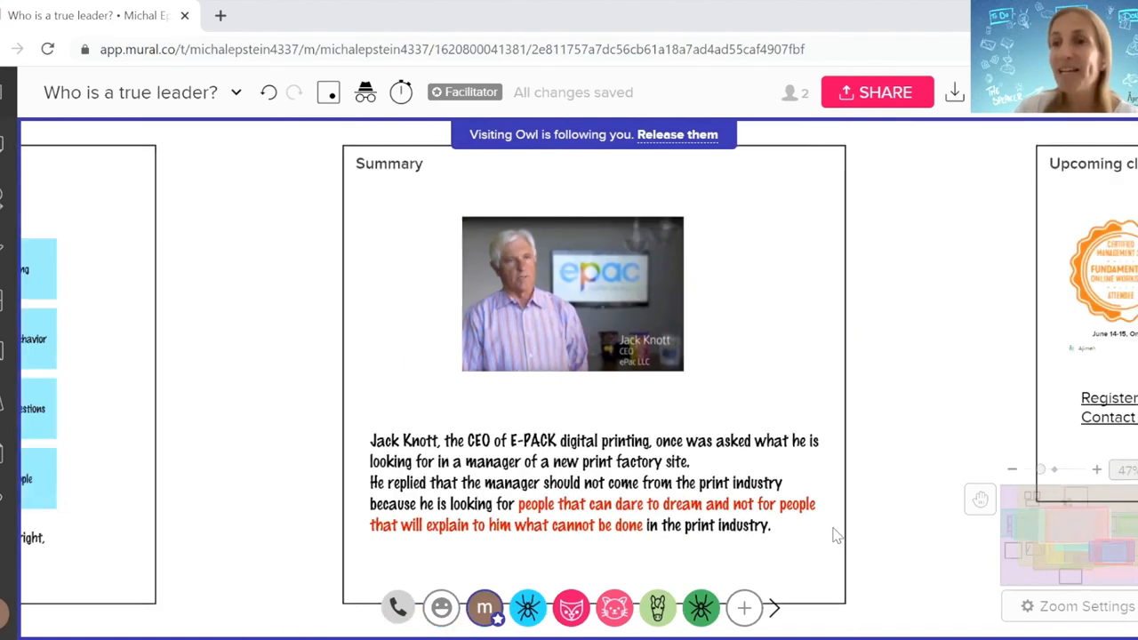
scroll(down, 3)
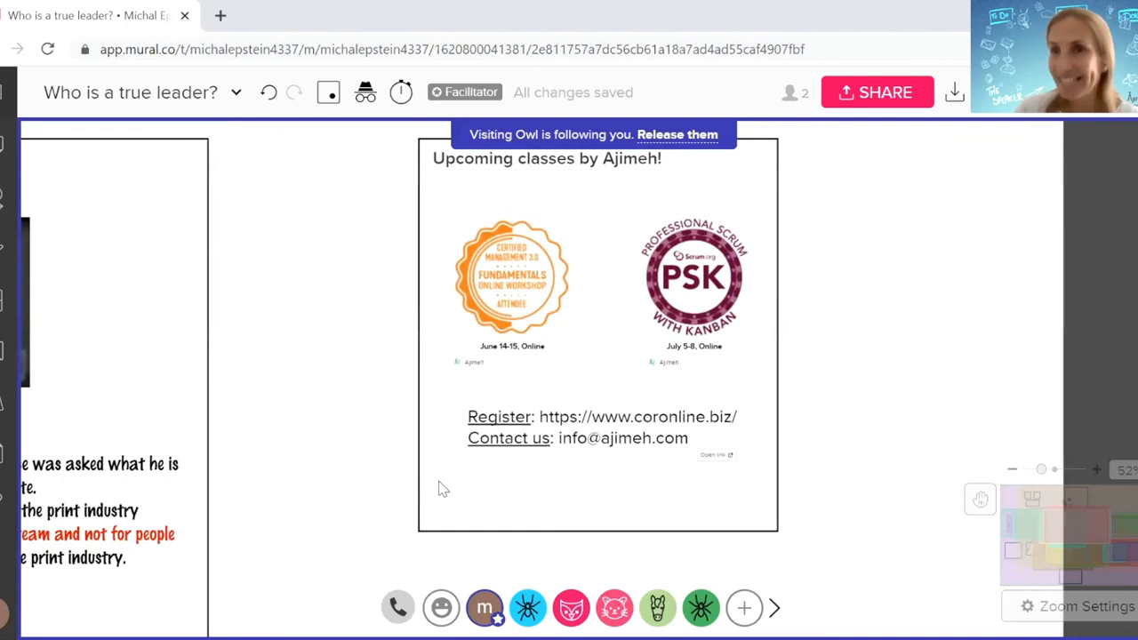
mouse_move(402, 463)
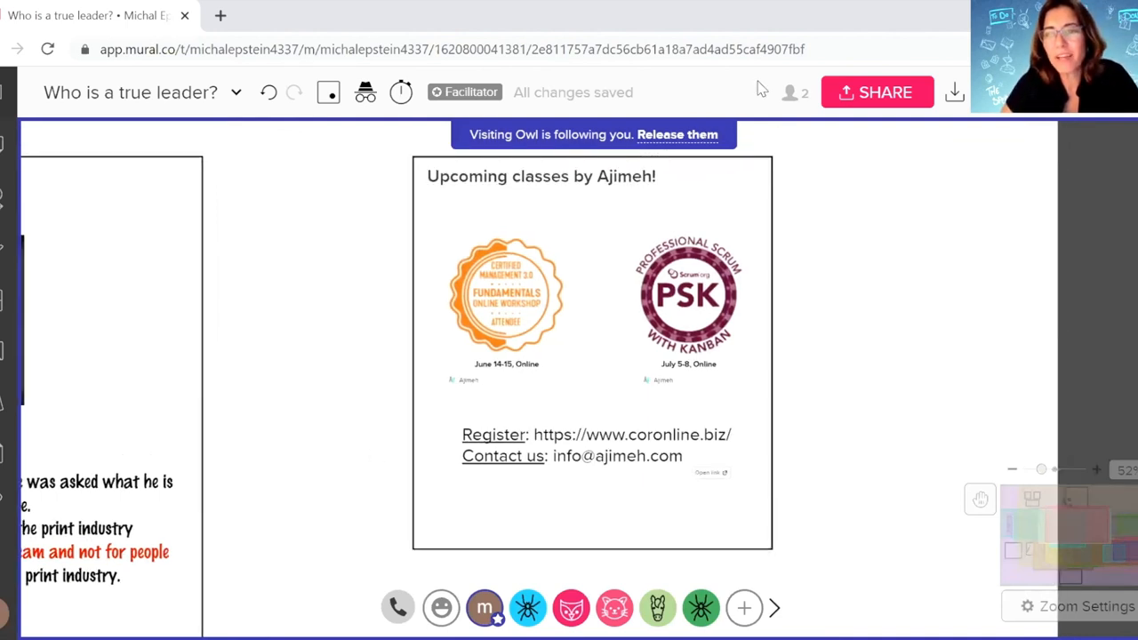
mouse_move(304, 388)
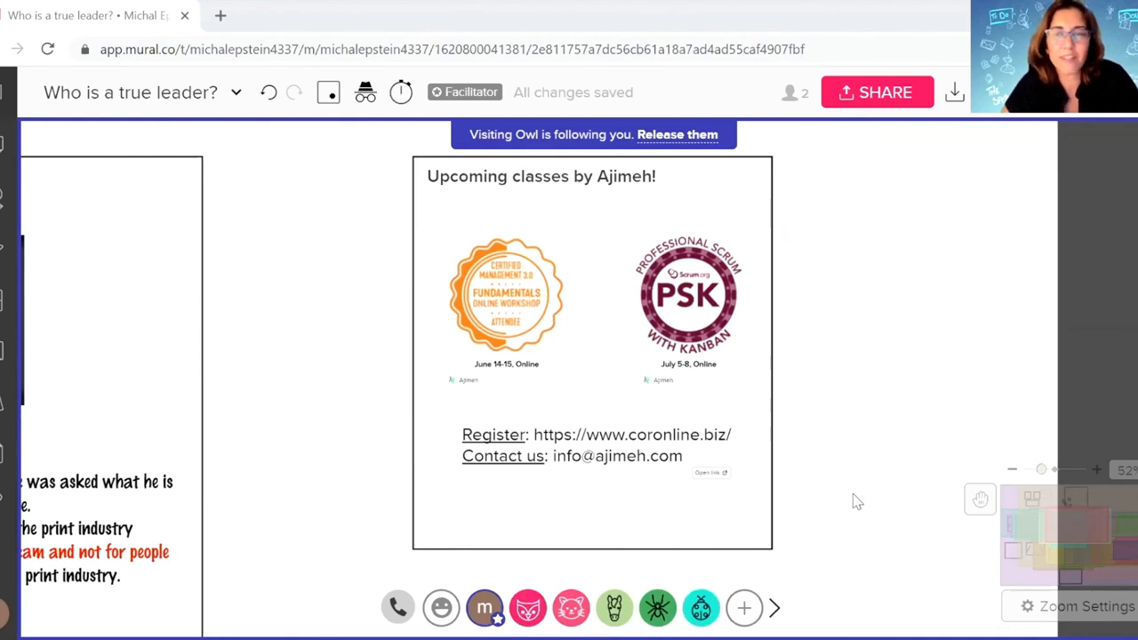
mouse_move(850, 349)
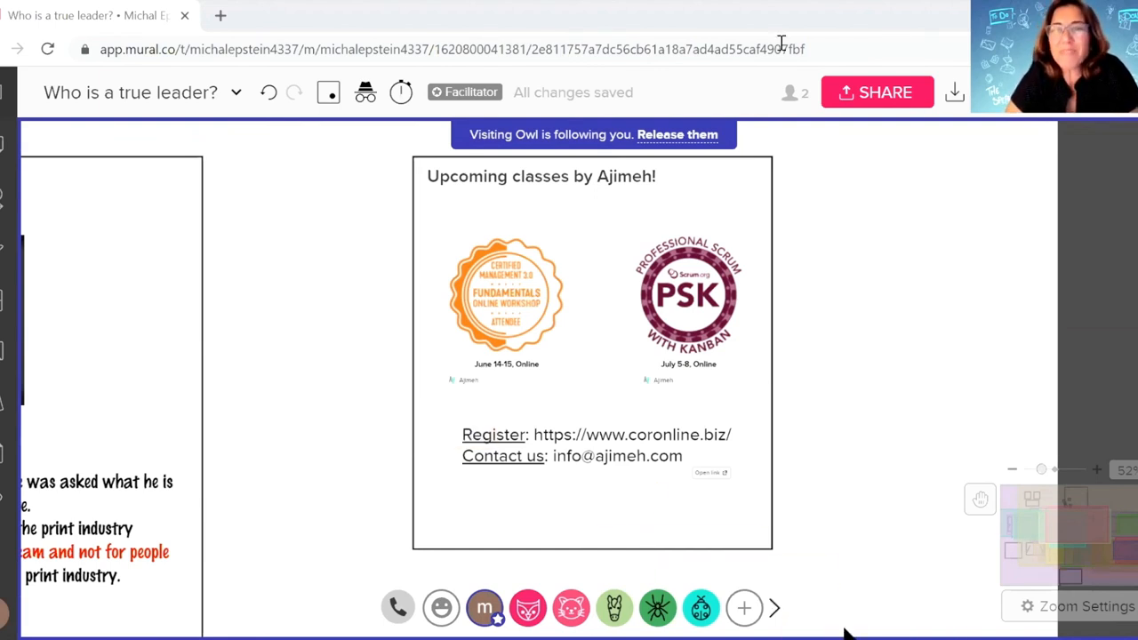
mouse_move(276, 484)
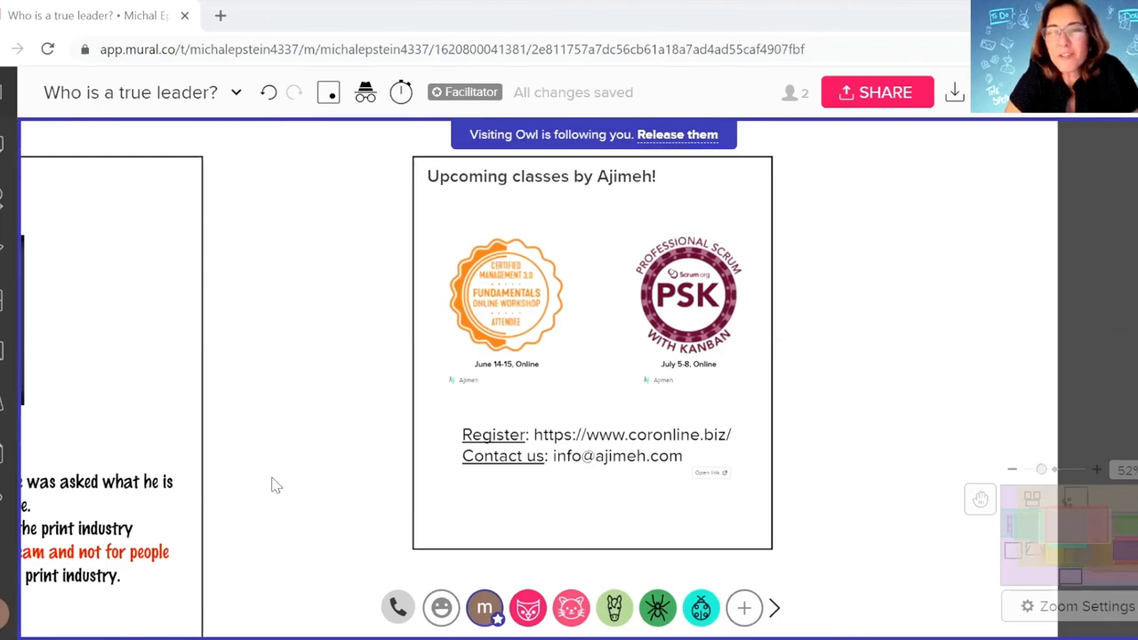